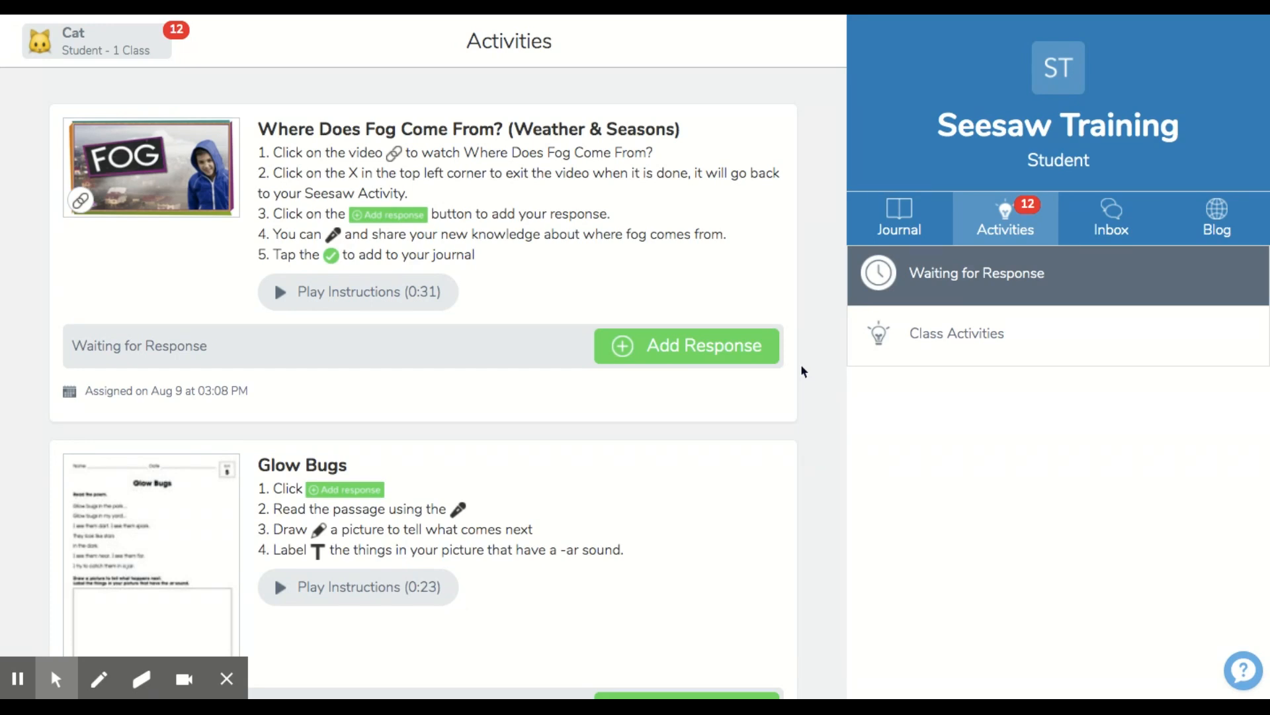
mouse_move(845, 176)
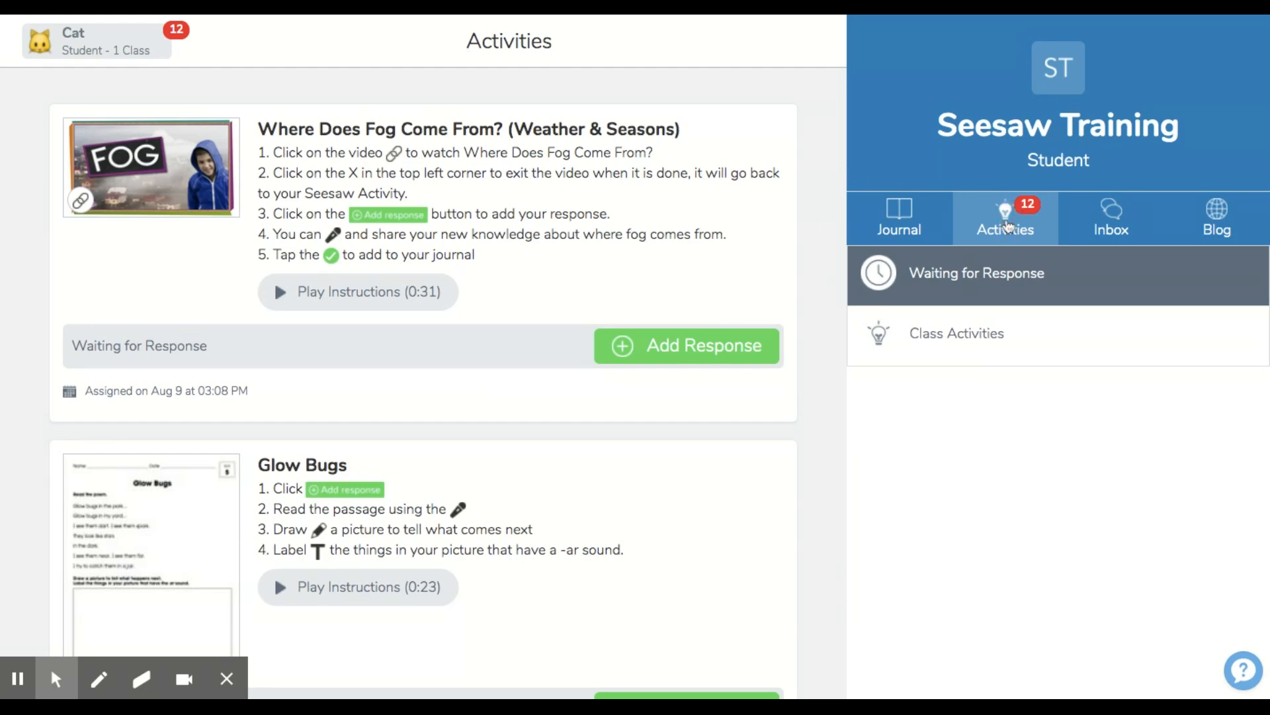
Refresh the Activities list and scroll down to the Glow Bugs assignment
left_click(1005, 219)
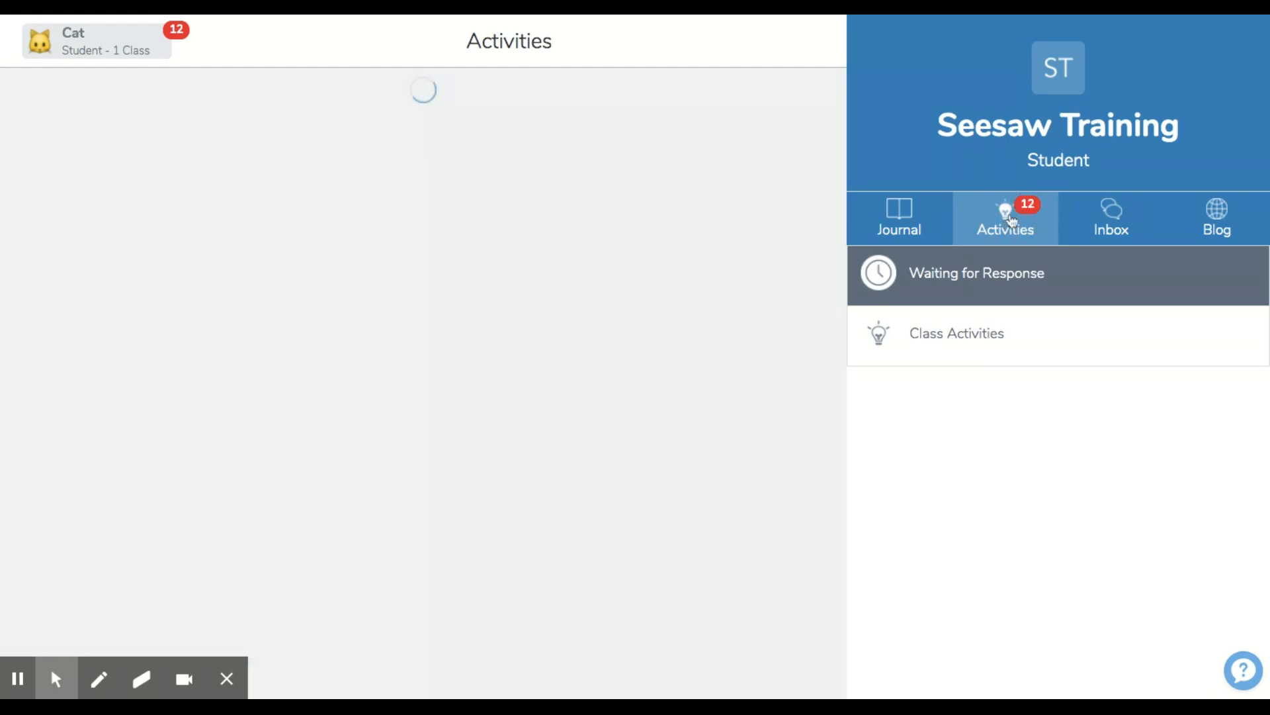
left_click(1005, 219)
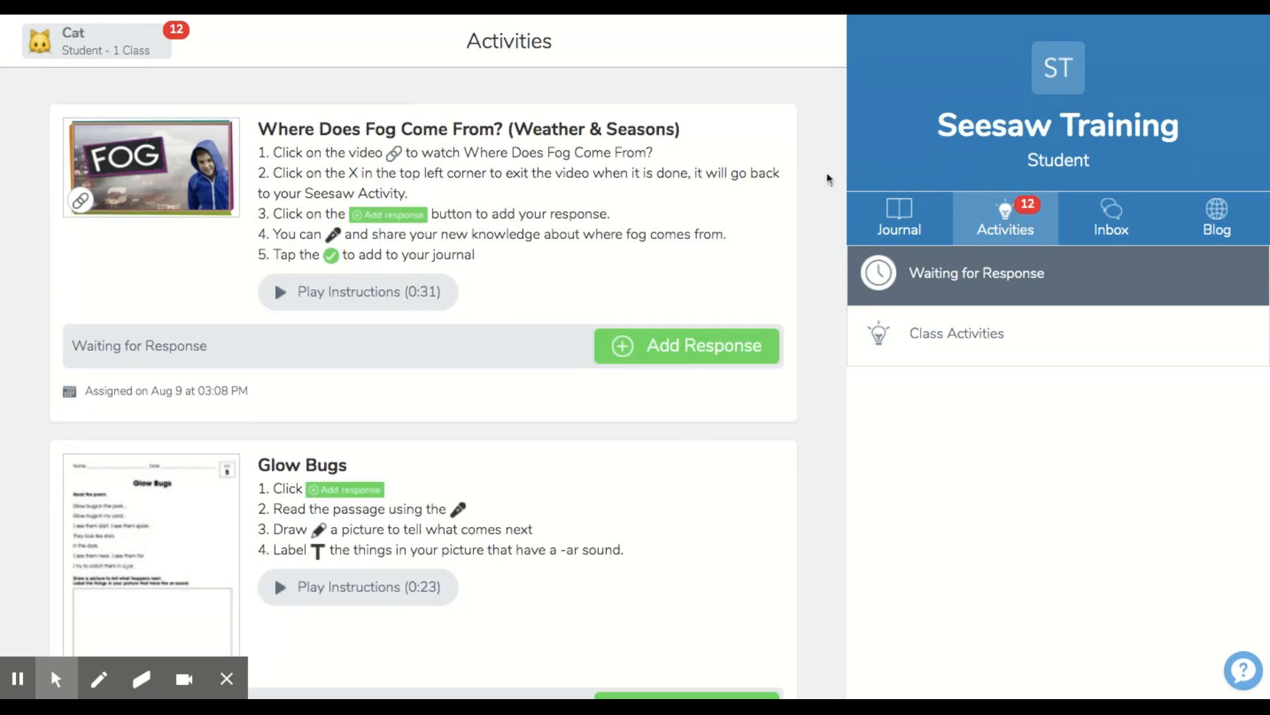
scroll("down", 3)
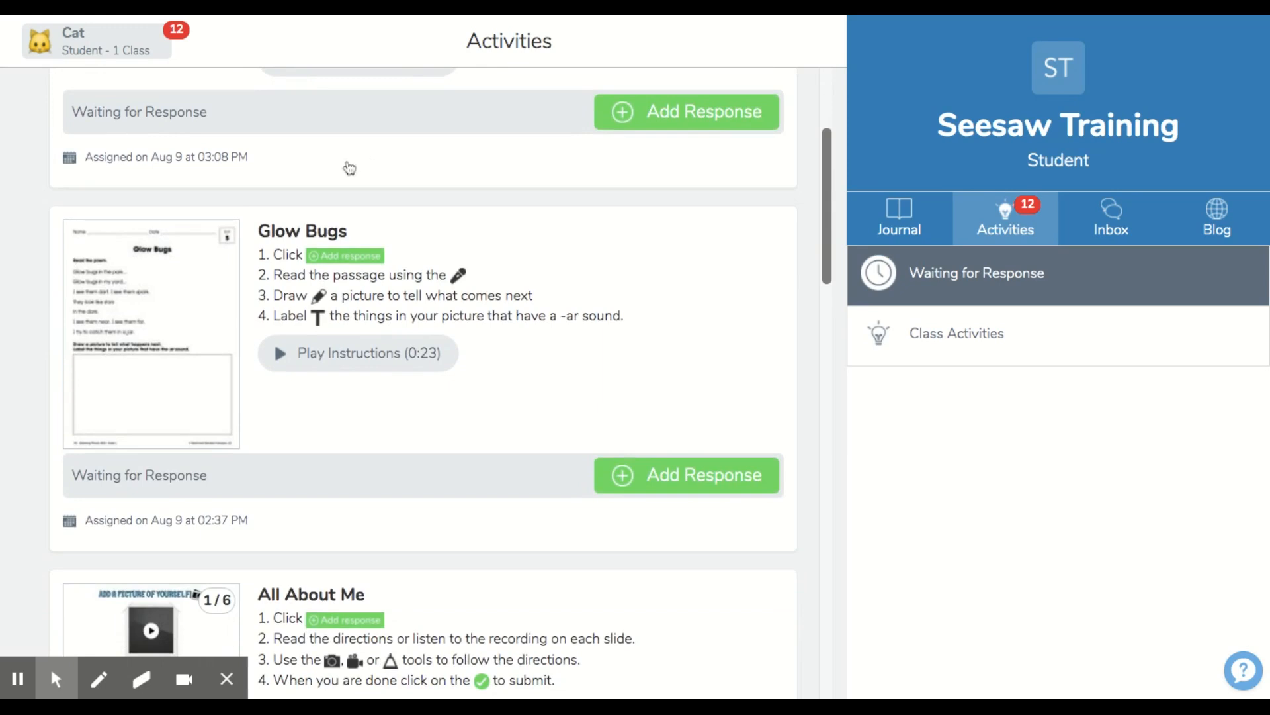
mouse_move(341, 242)
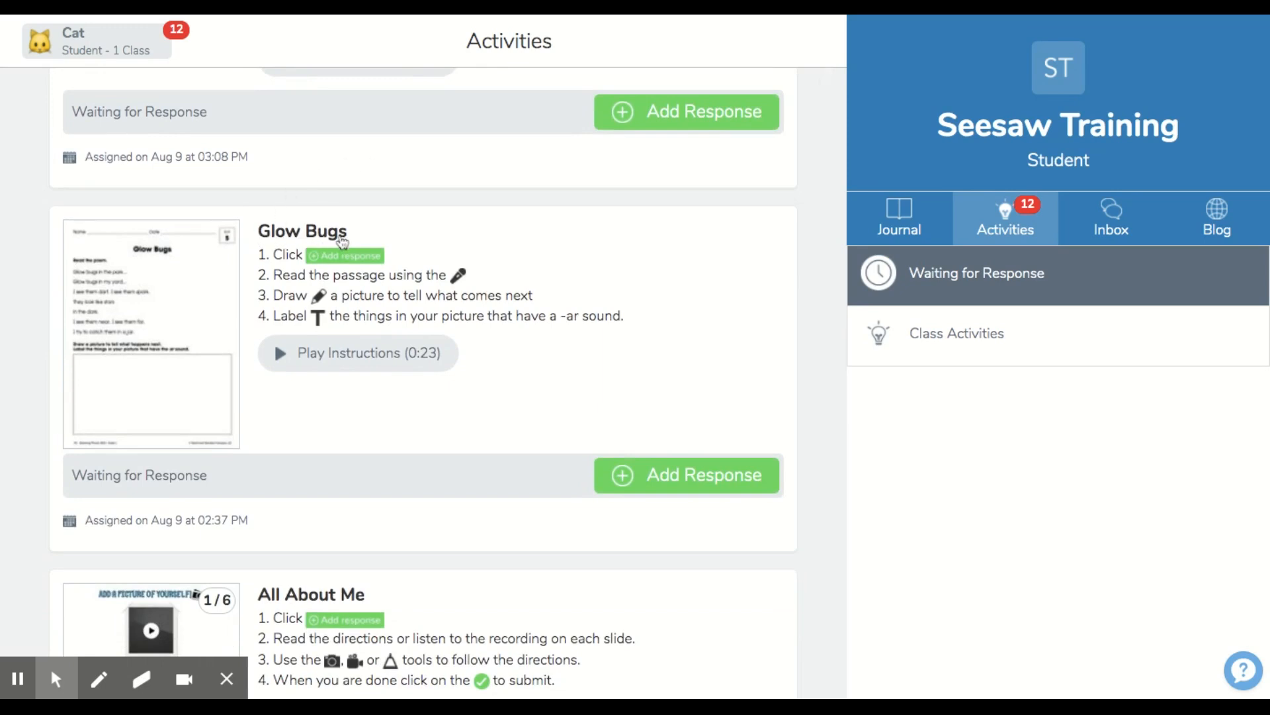
mouse_move(270, 323)
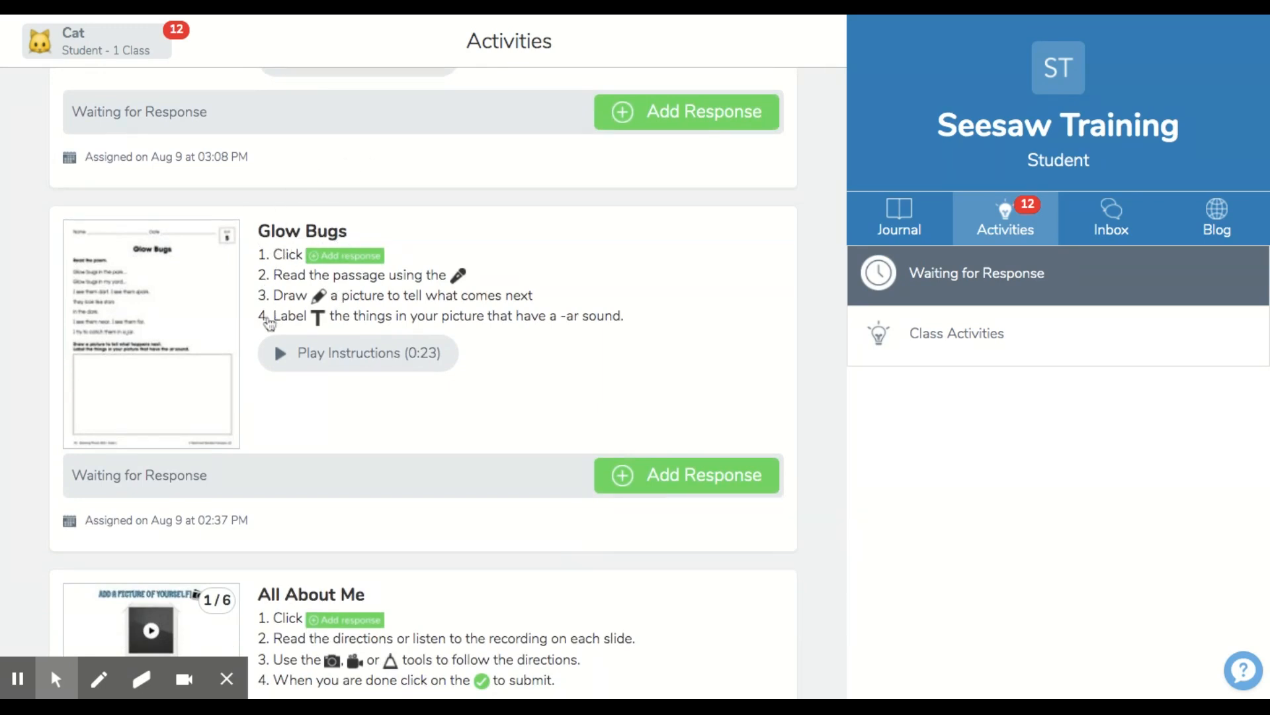
mouse_move(283, 366)
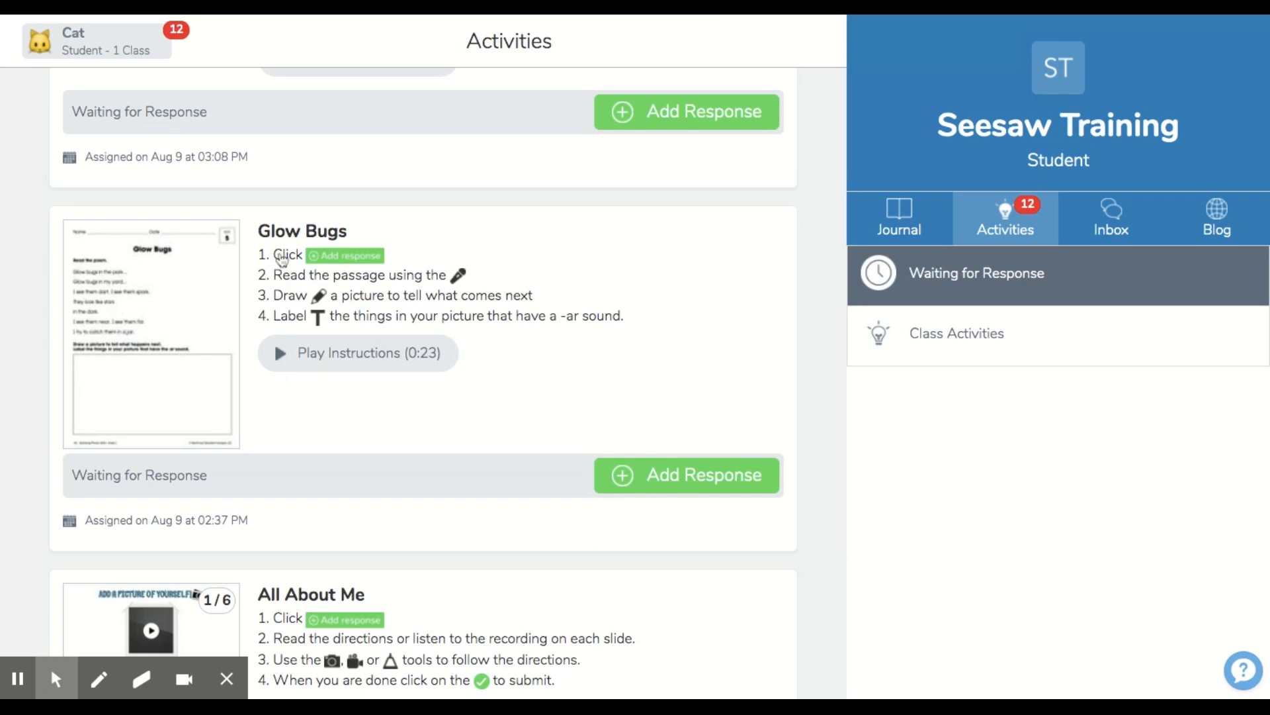
mouse_move(681, 422)
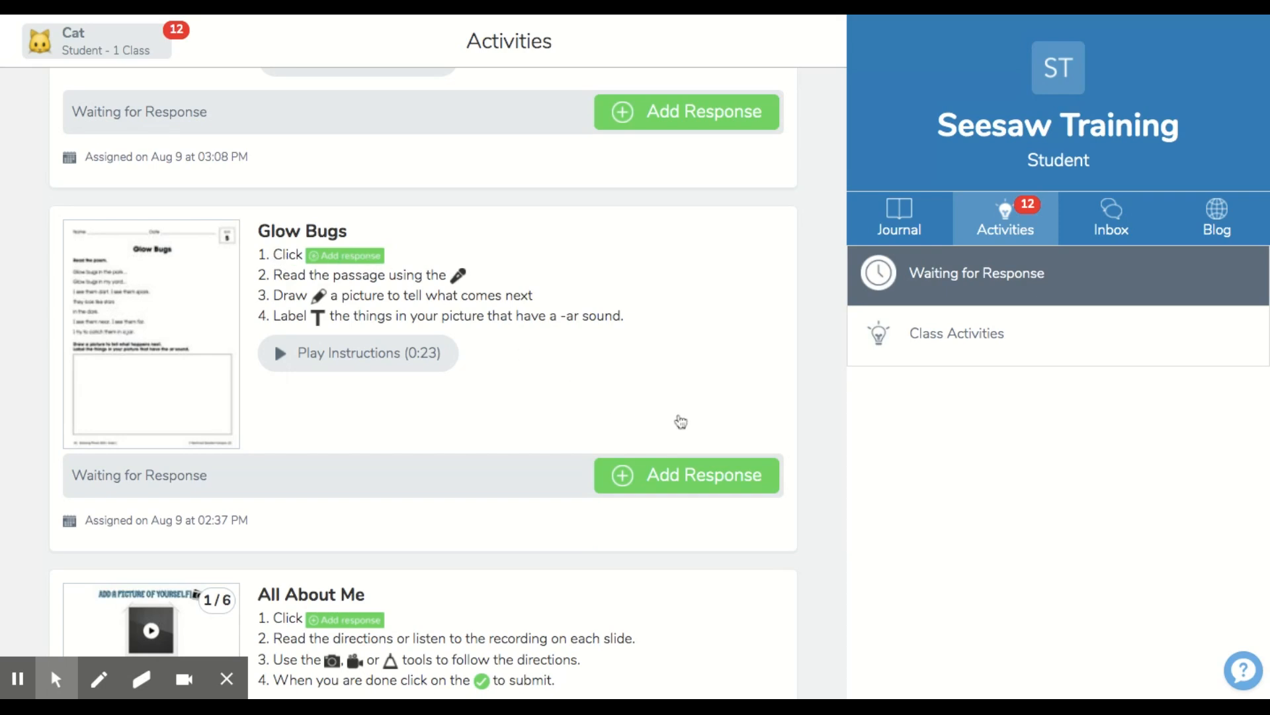
Add a response to Glow Bugs, review its instructions, then dismiss them
left_click(700, 475)
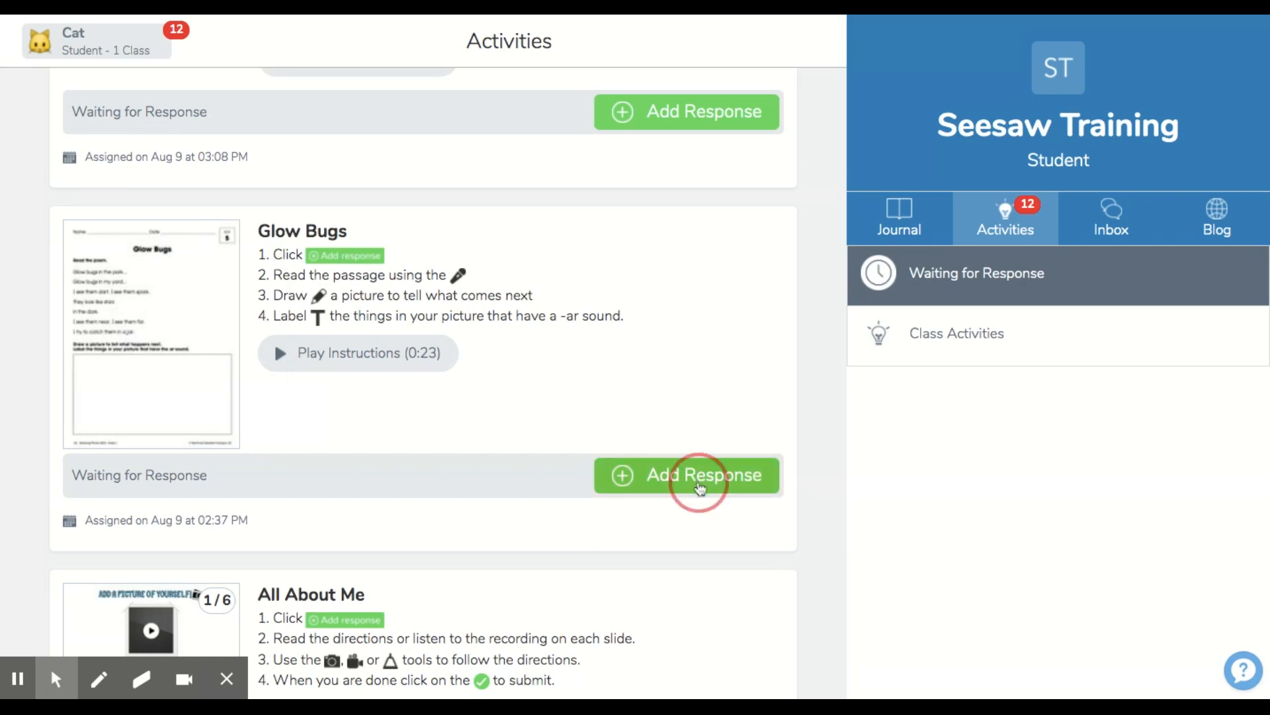
left_click(686, 475)
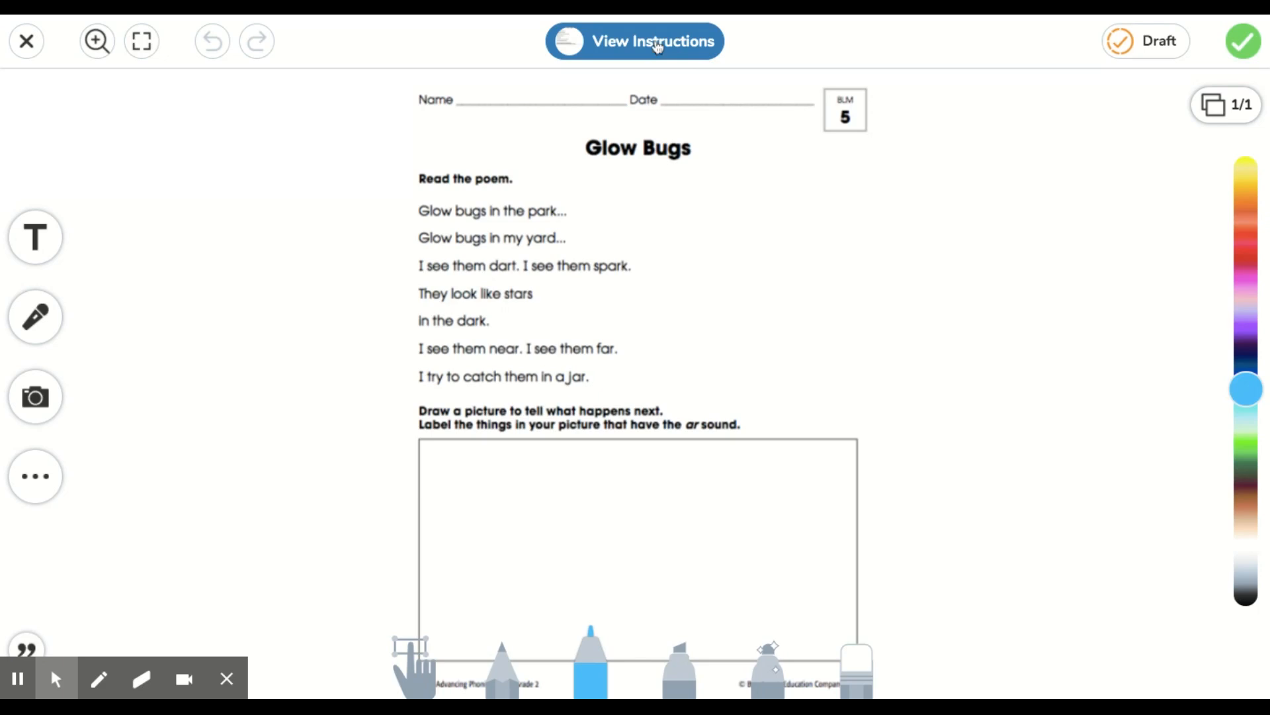
left_click(635, 41)
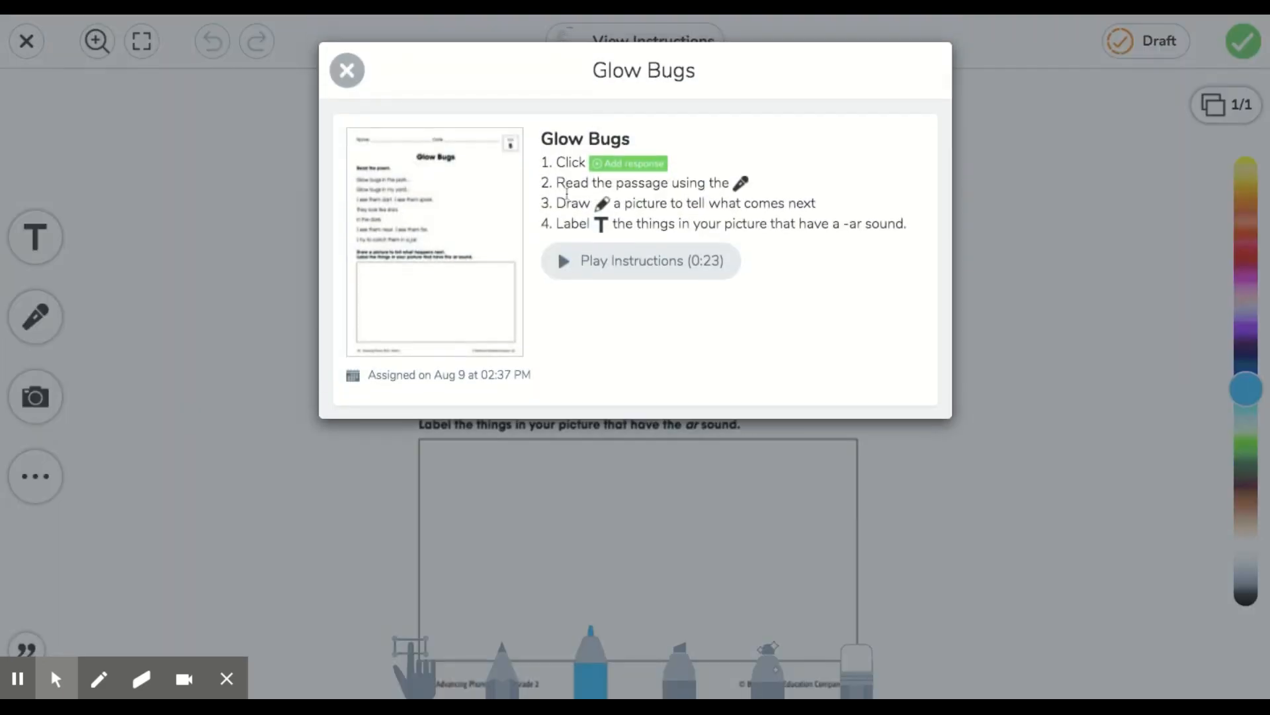
mouse_move(739, 185)
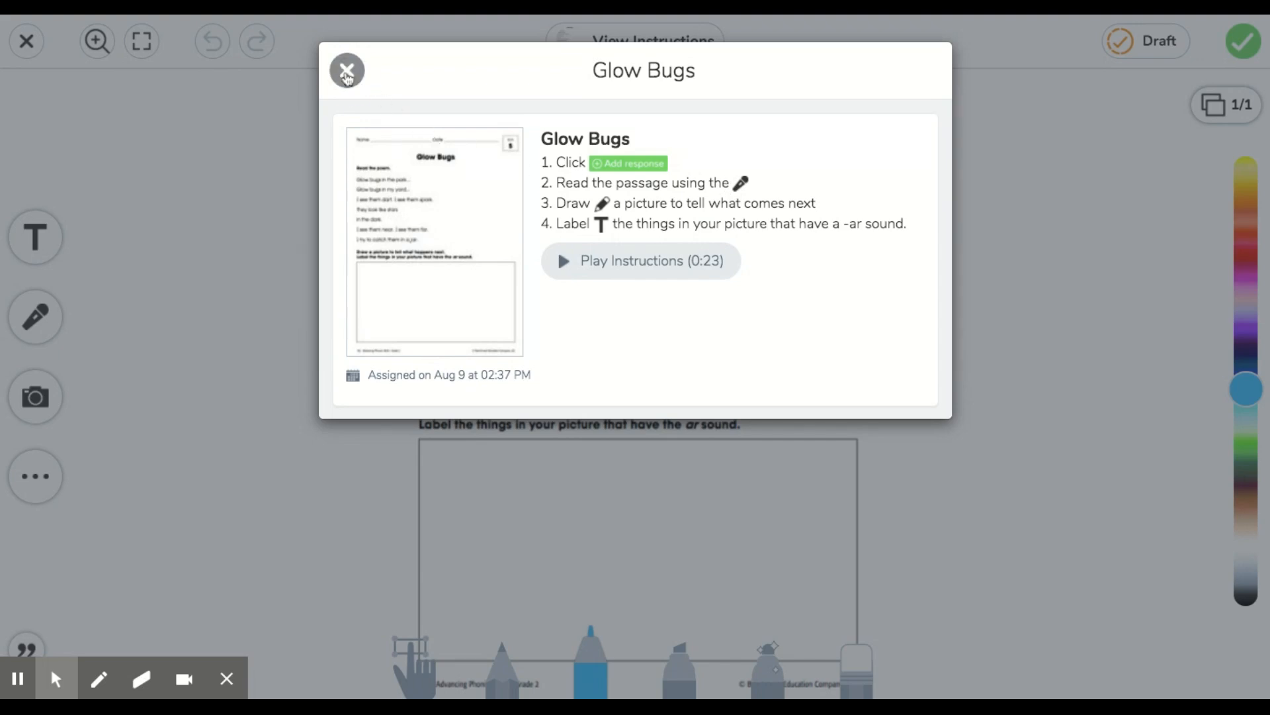
left_click(347, 71)
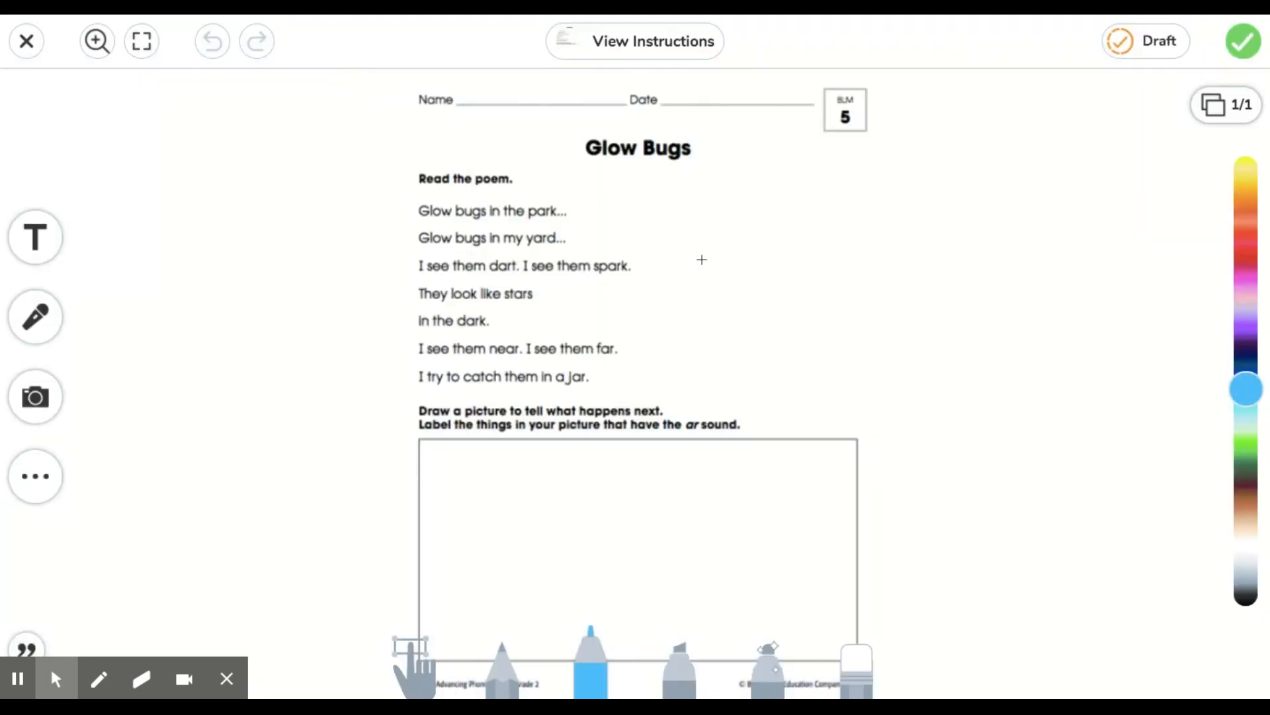
mouse_move(703, 267)
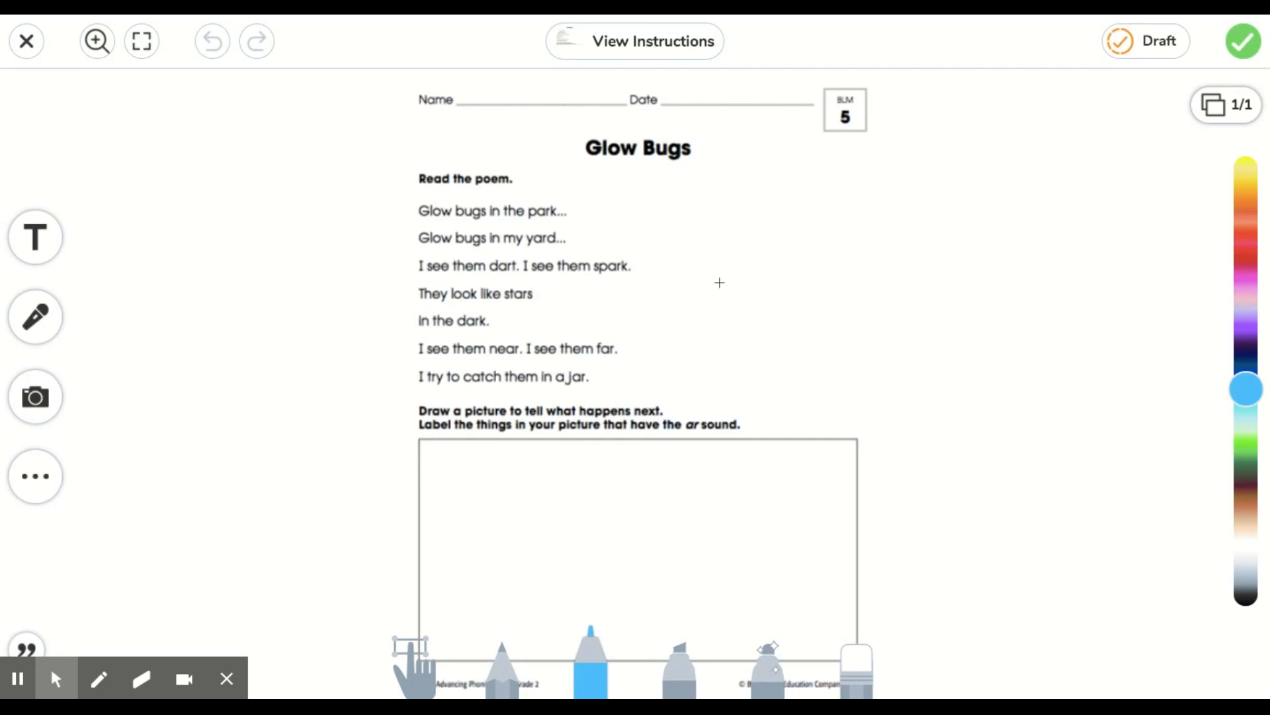
mouse_move(831, 287)
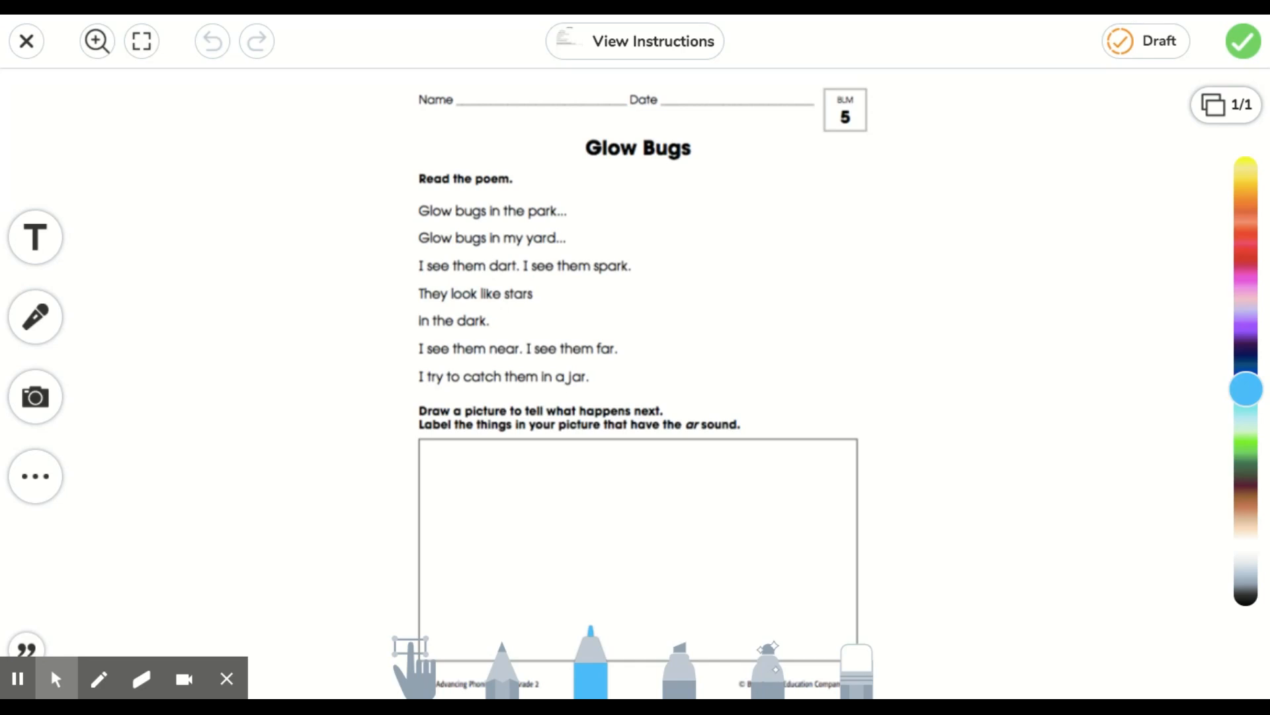
mouse_move(94, 378)
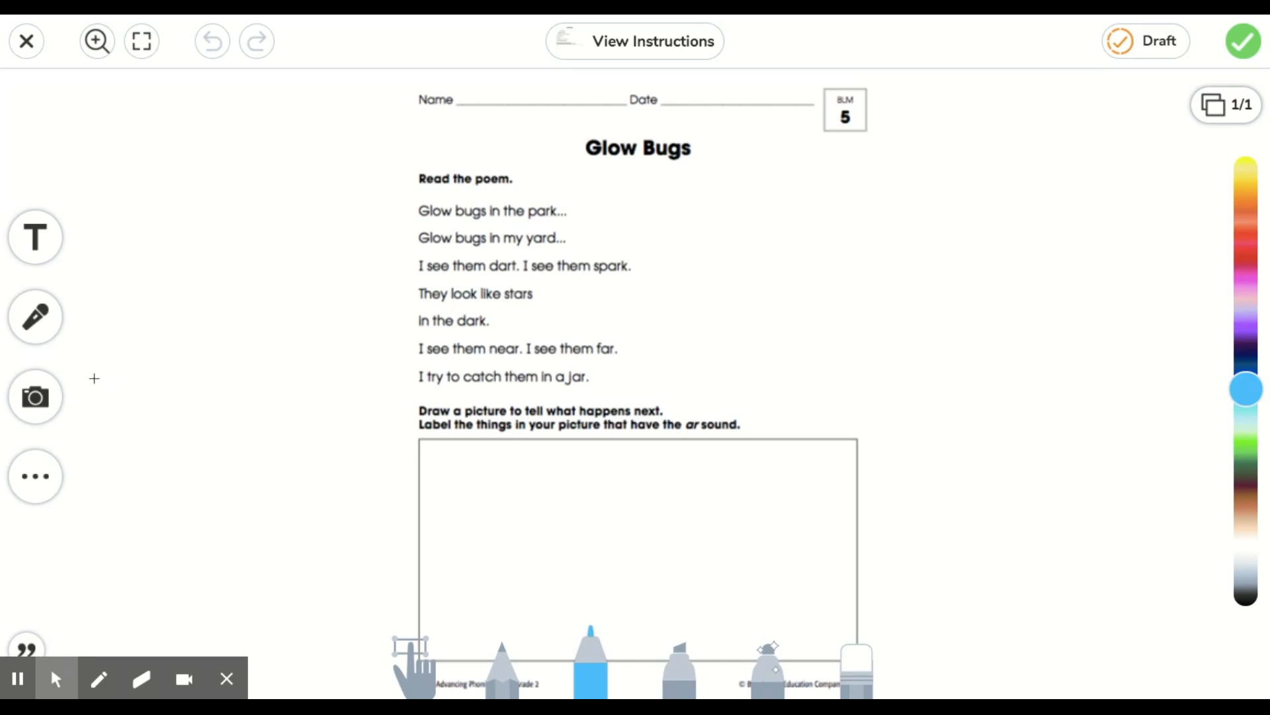
Zoom in on the Glow Bugs worksheet and position the view on the poem
left_click(97, 40)
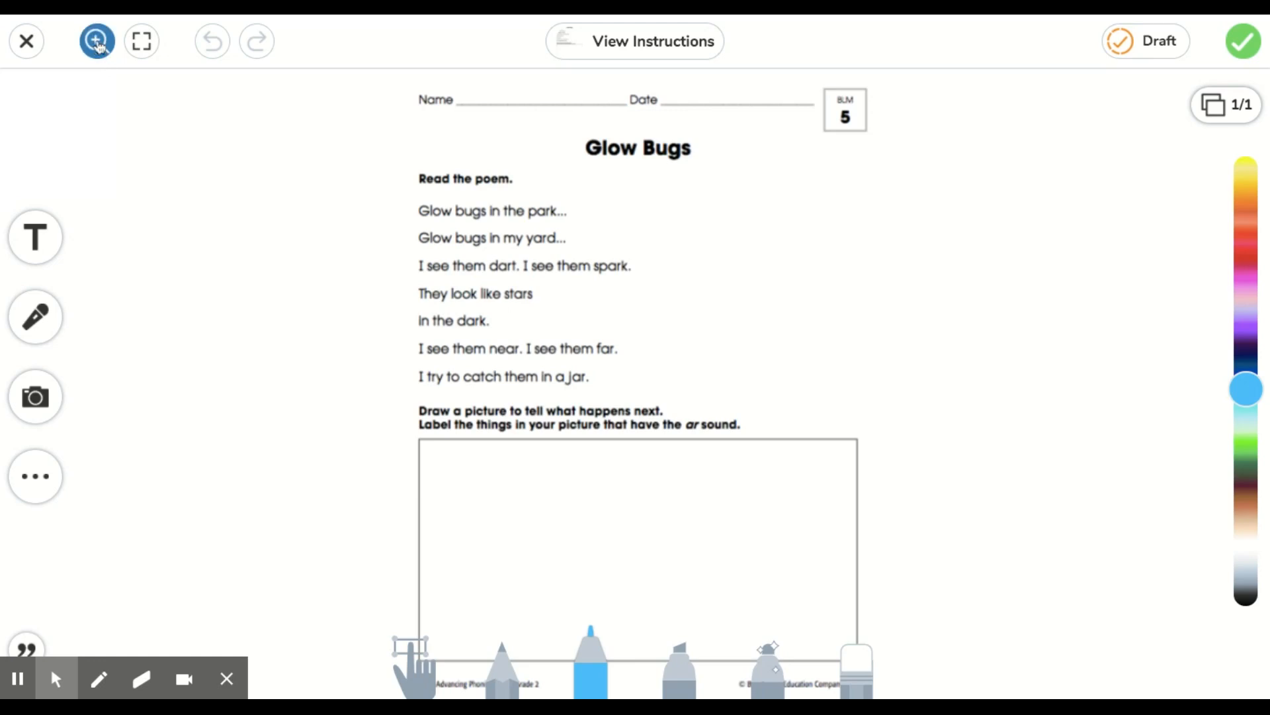
left_click(95, 40)
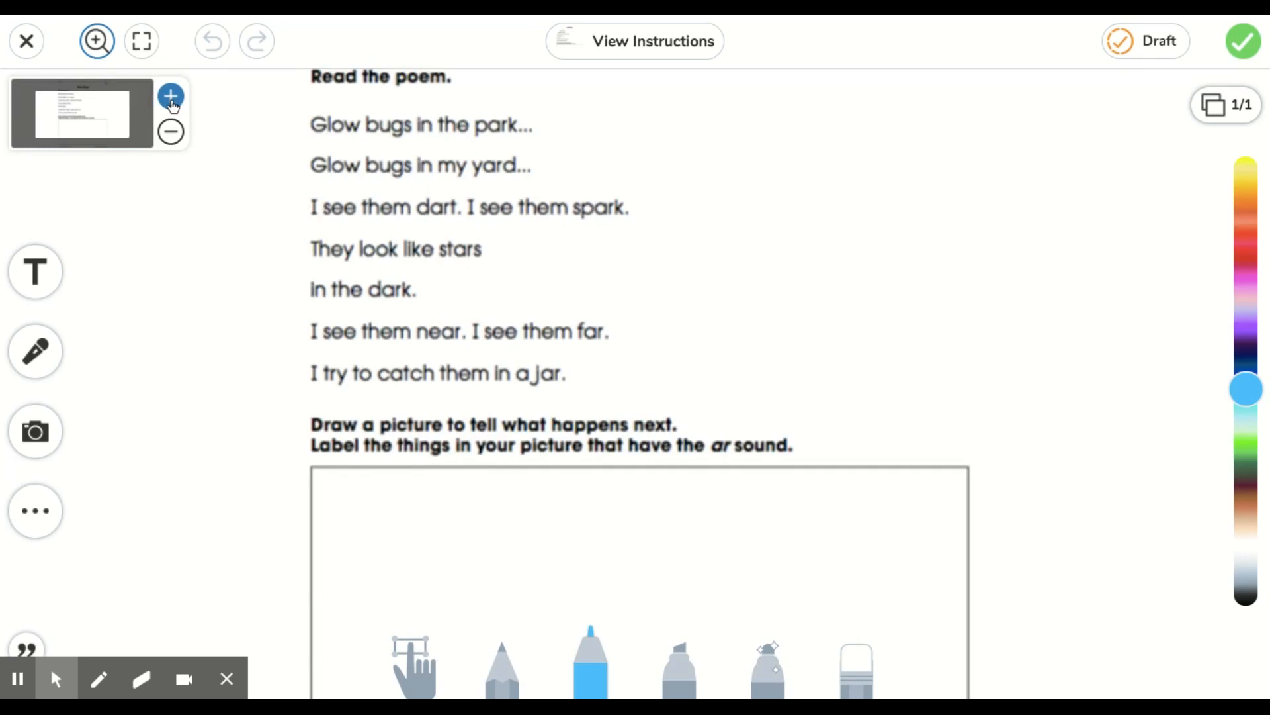
mouse_move(171, 97)
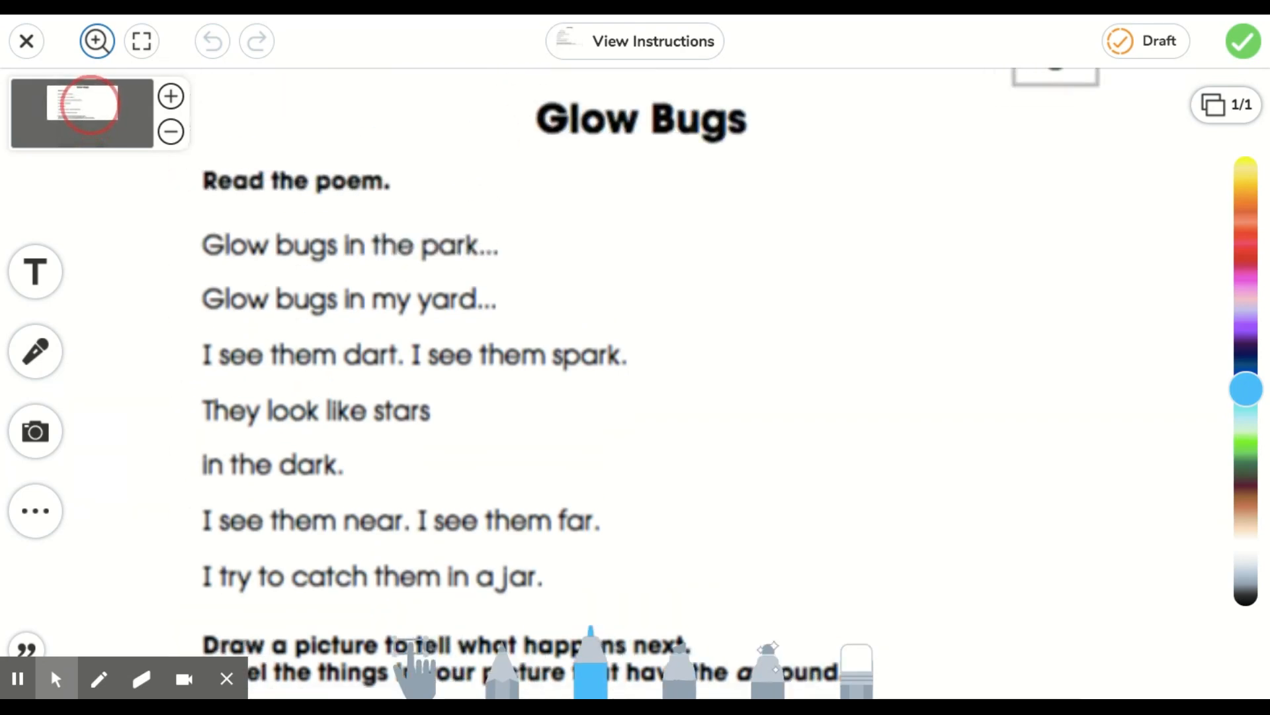
scroll("down", 3)
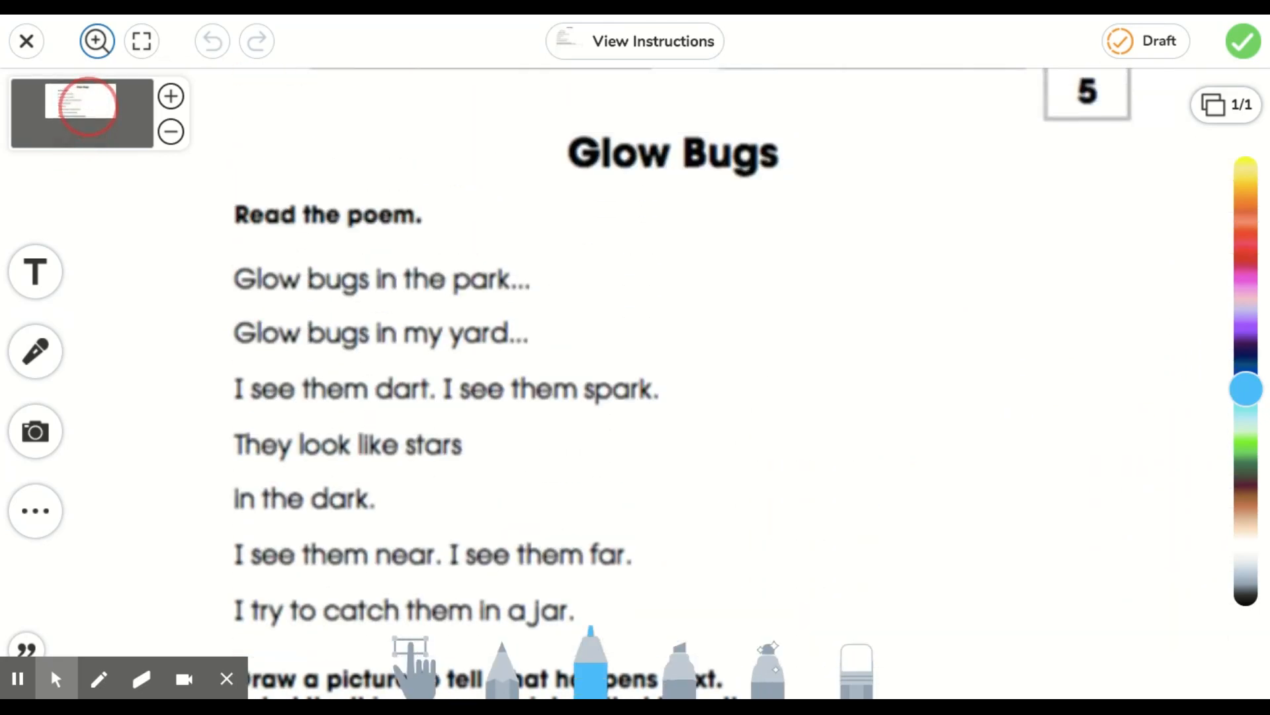
scroll("down", 3)
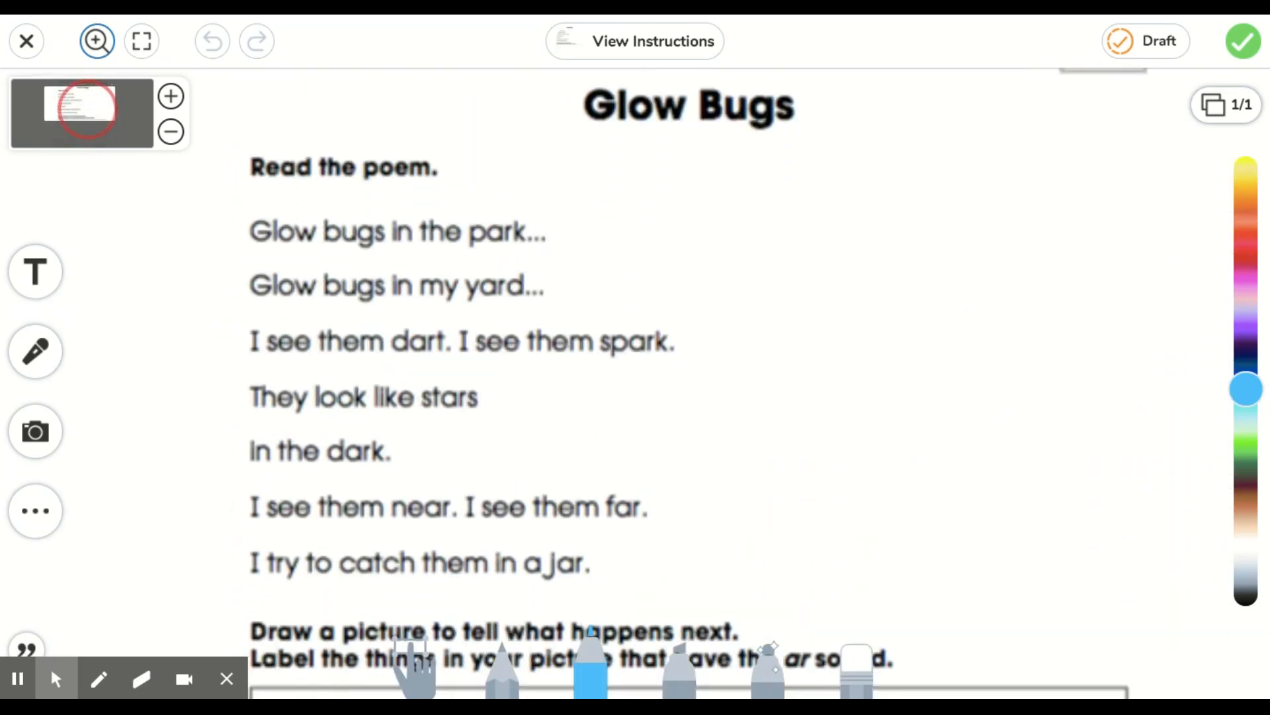
left_click(79, 108)
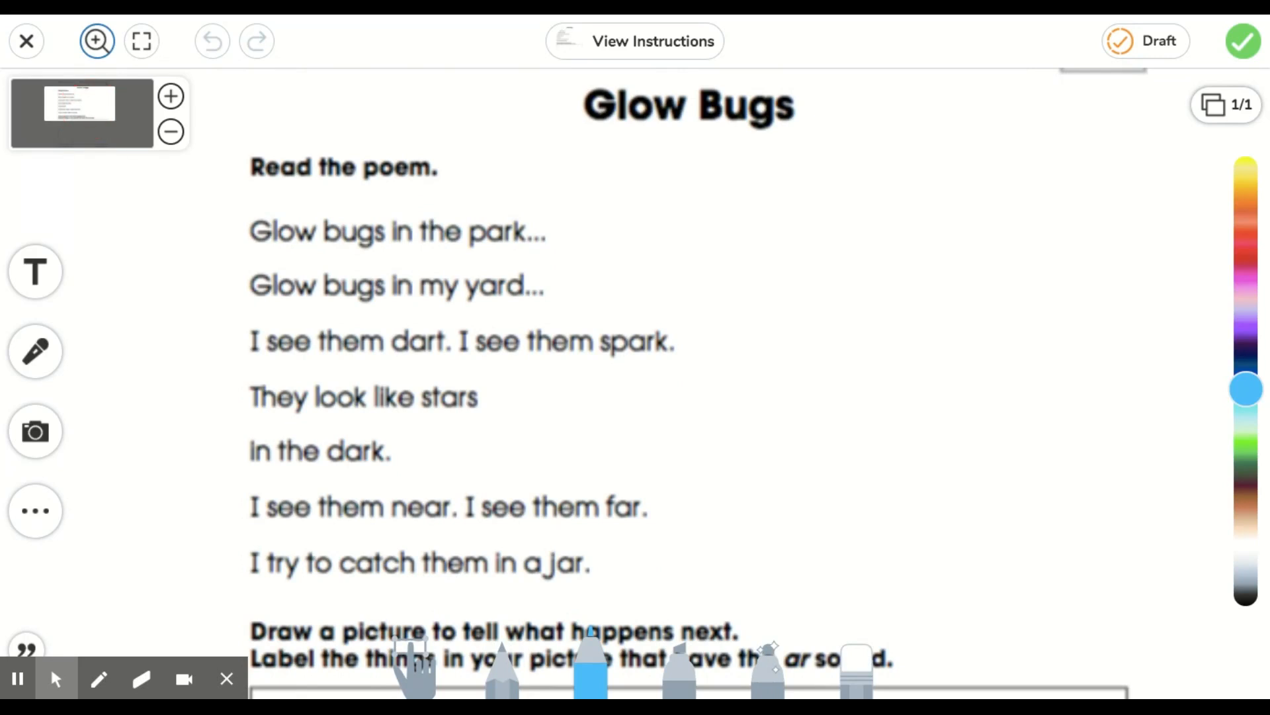
mouse_move(603, 122)
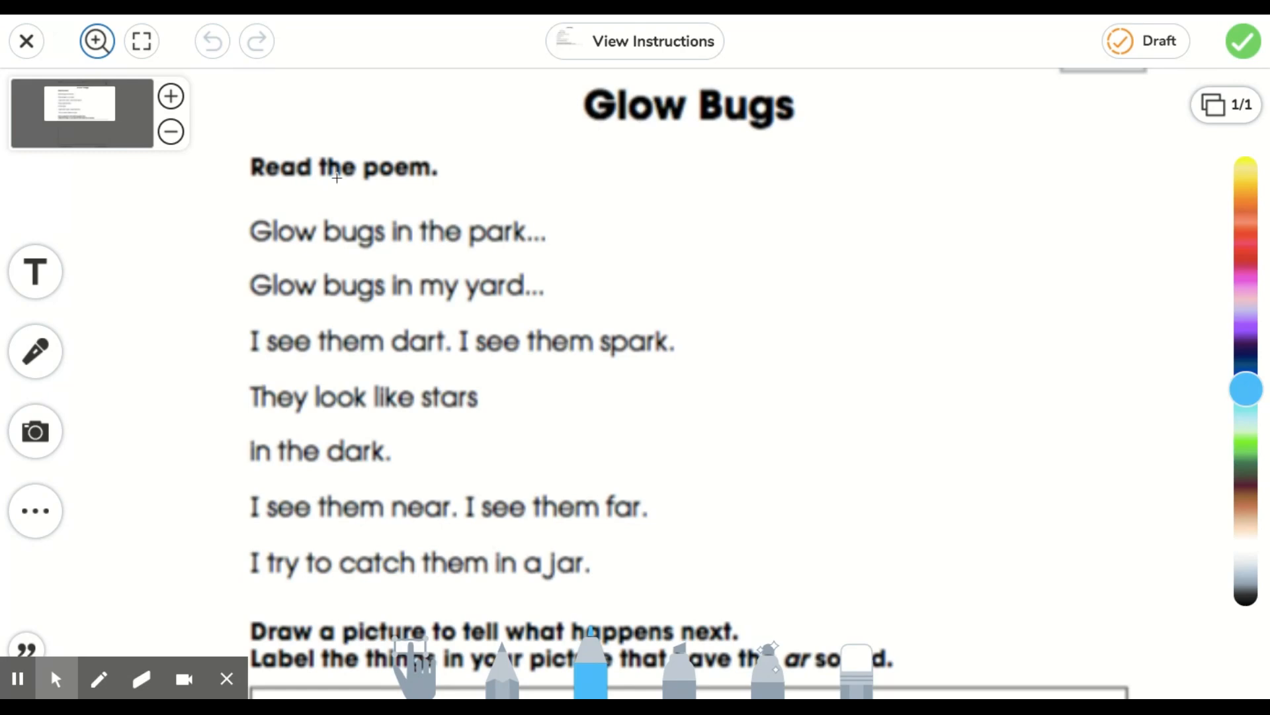
Record a voice reading of the poem and pause it at 0:13
left_click(36, 355)
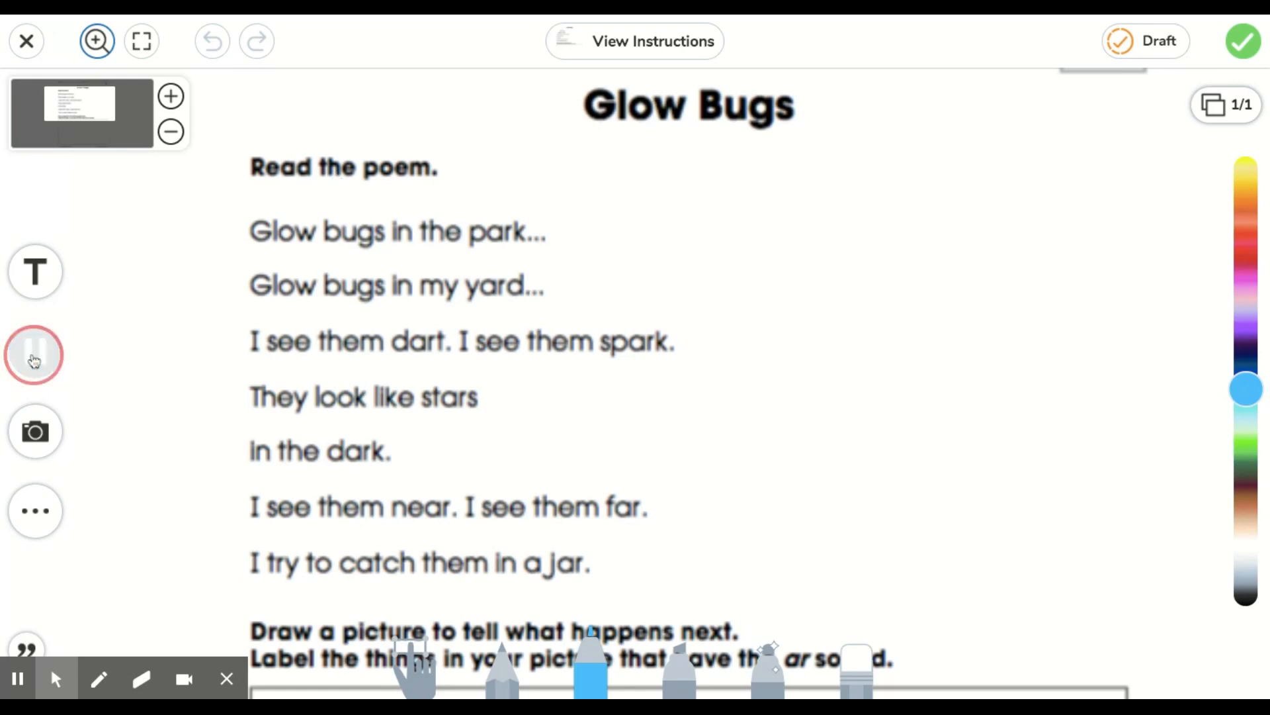
left_click(34, 356)
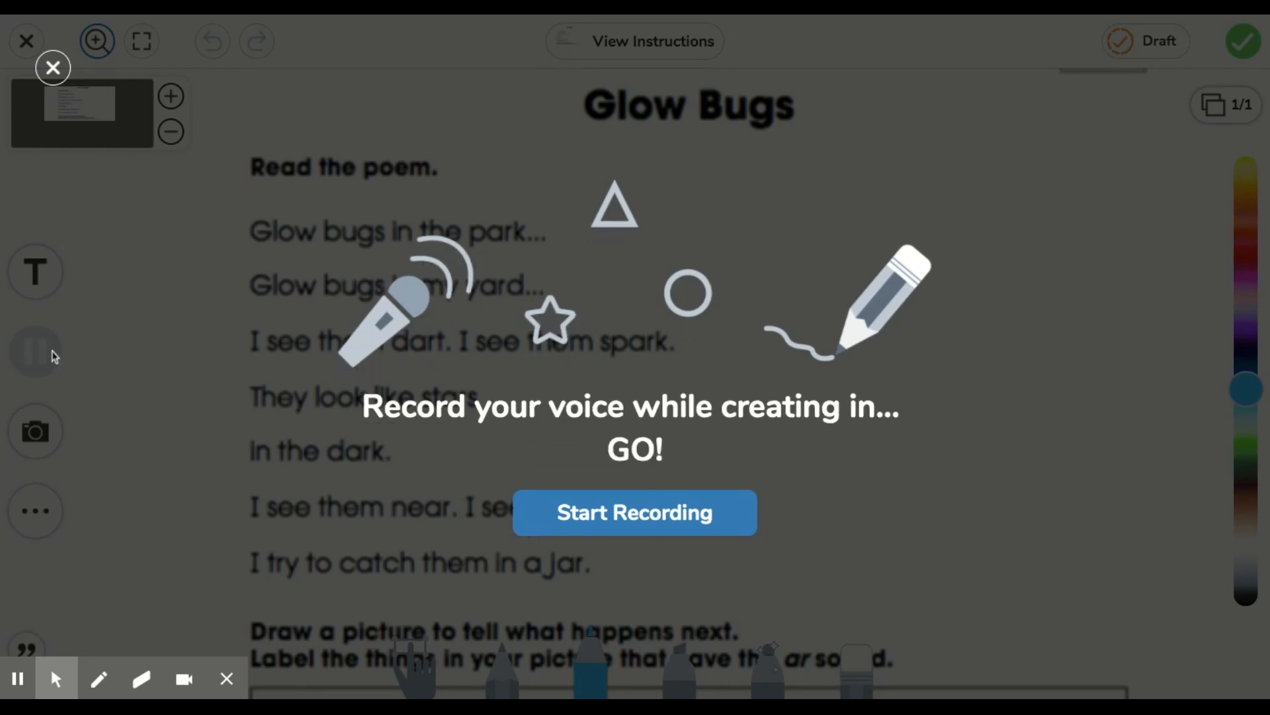
left_click(635, 513)
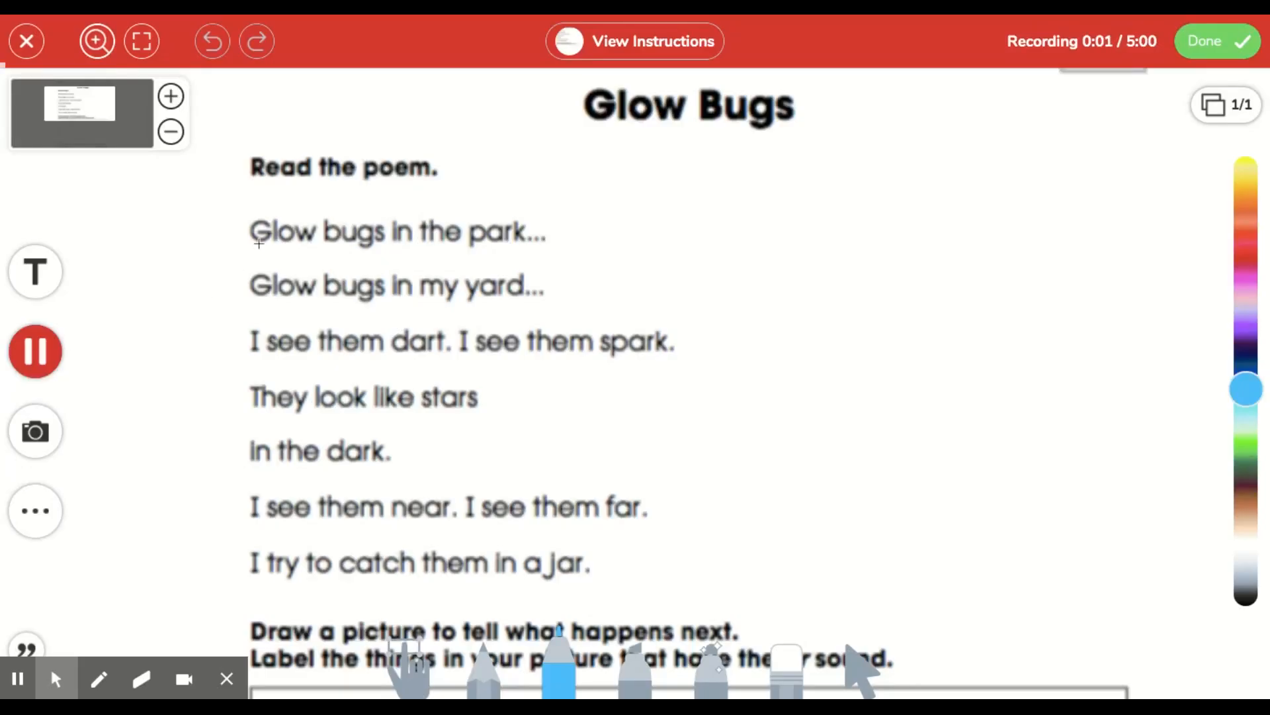
mouse_move(324, 284)
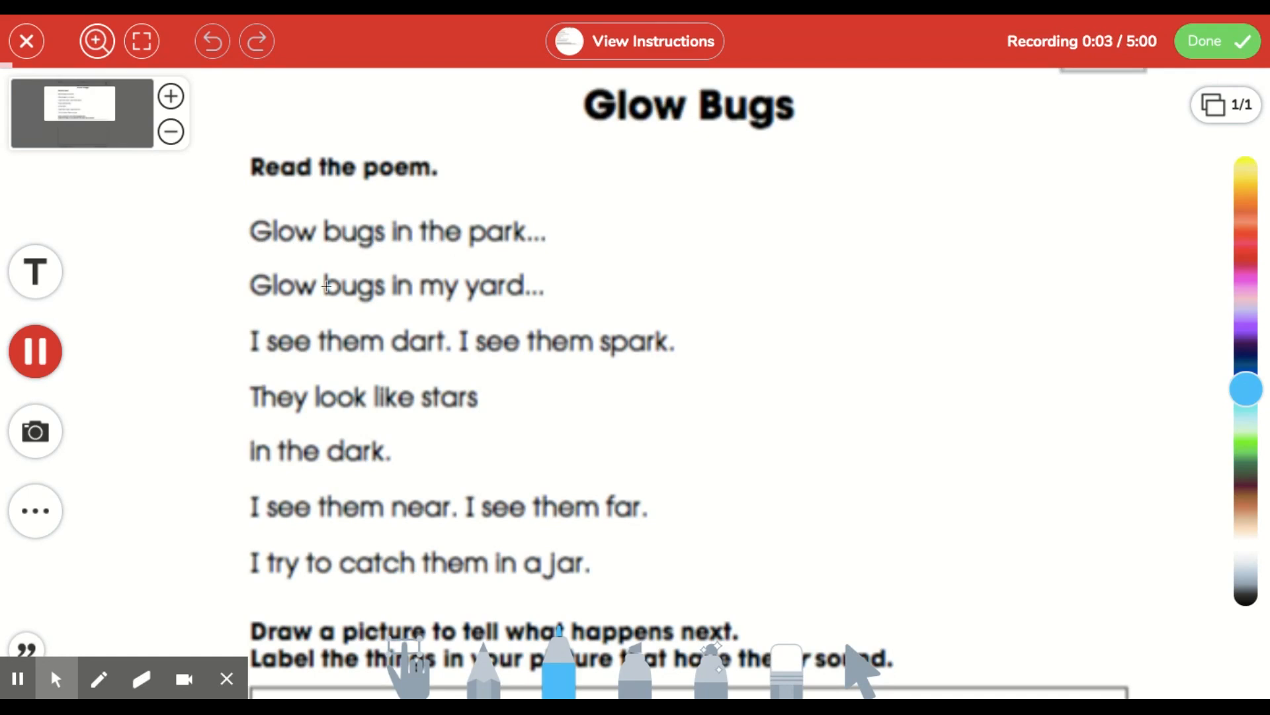
mouse_move(512, 294)
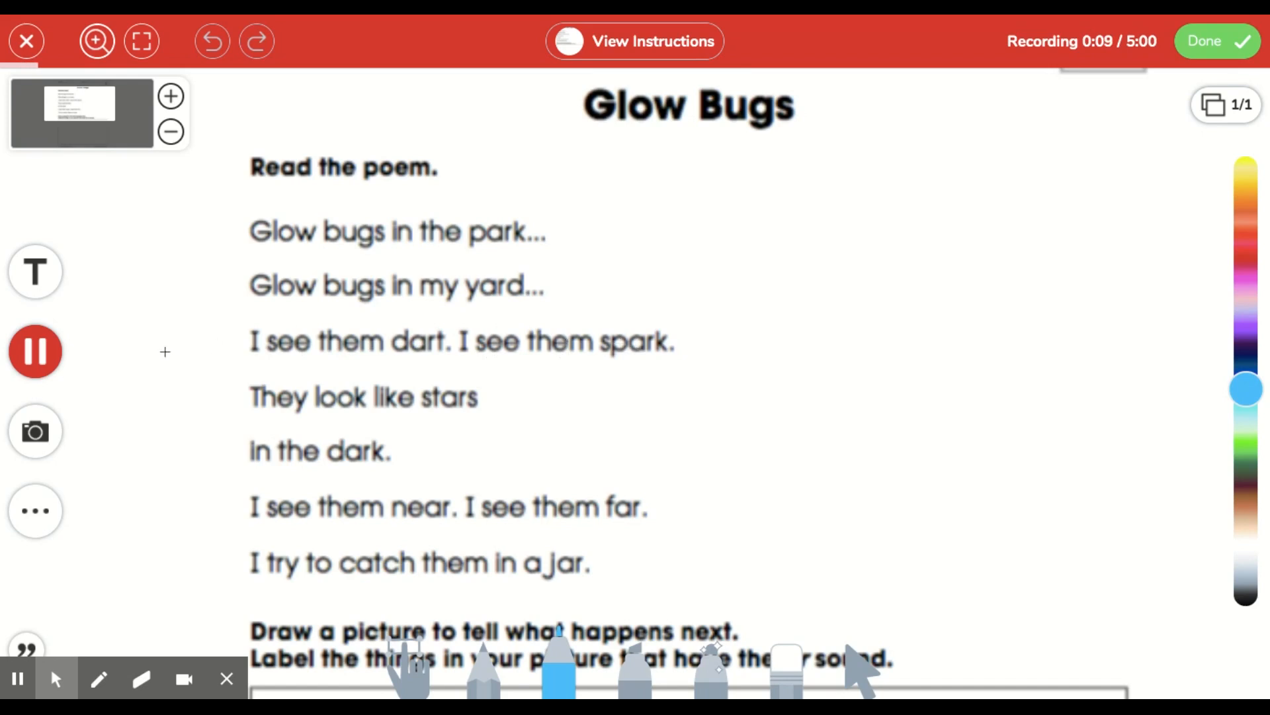
left_click(36, 351)
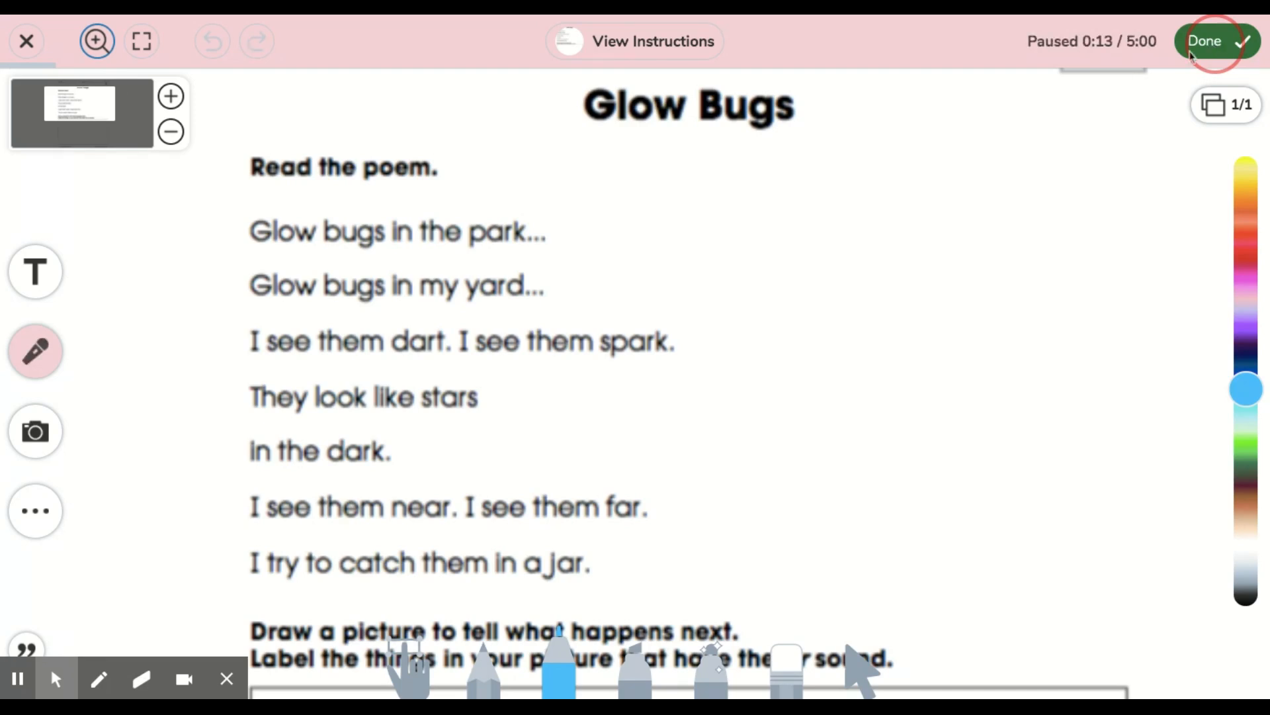
Save the 13-second voice recording onto the worksheet
left_click(1207, 40)
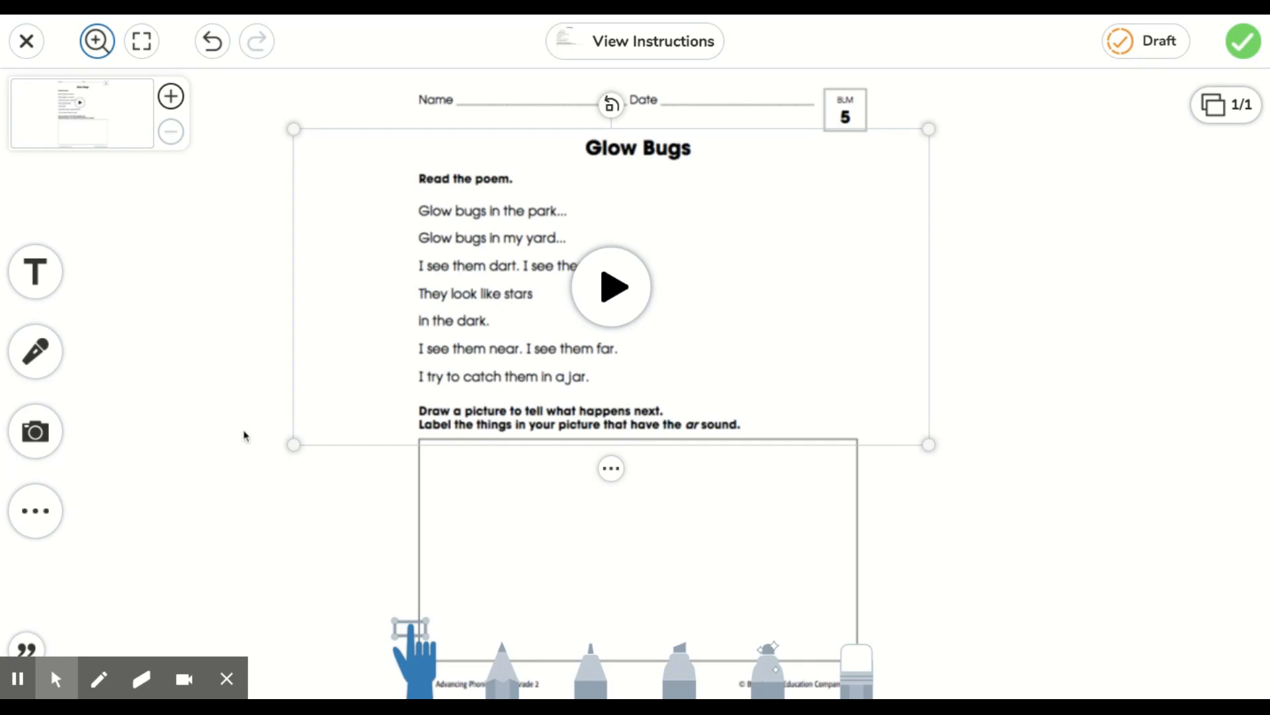
mouse_move(729, 551)
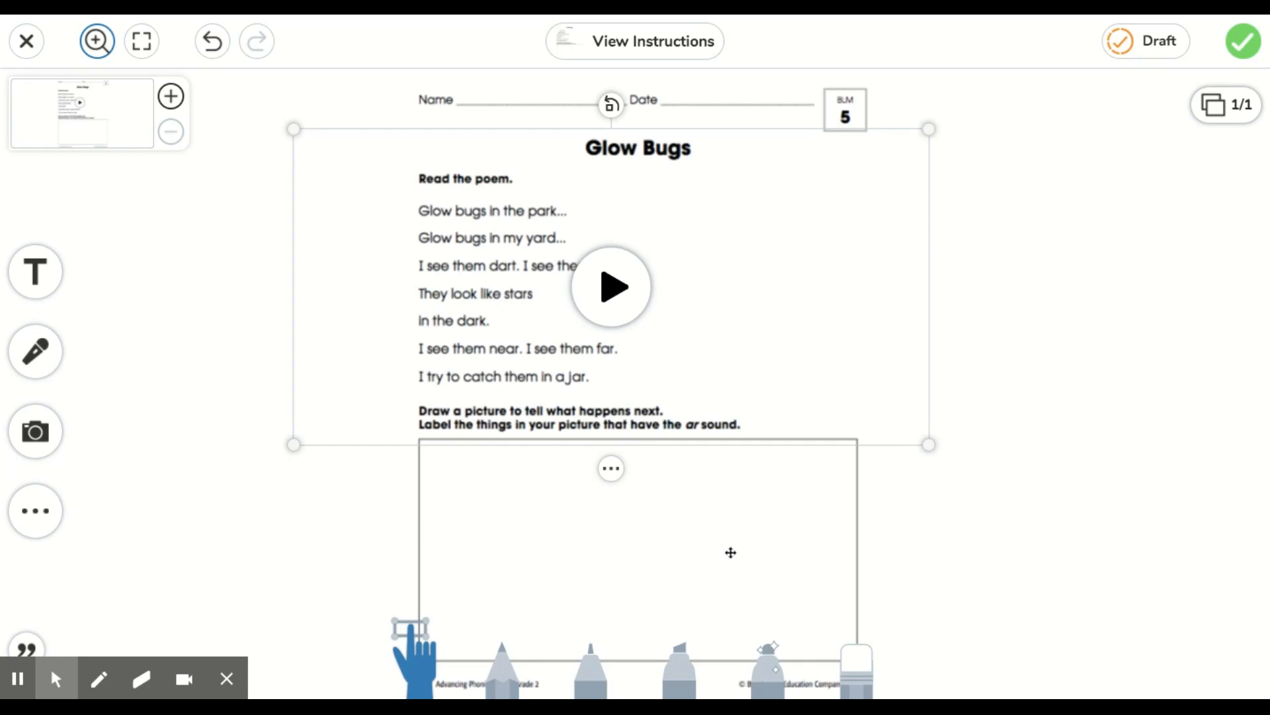
mouse_move(1046, 501)
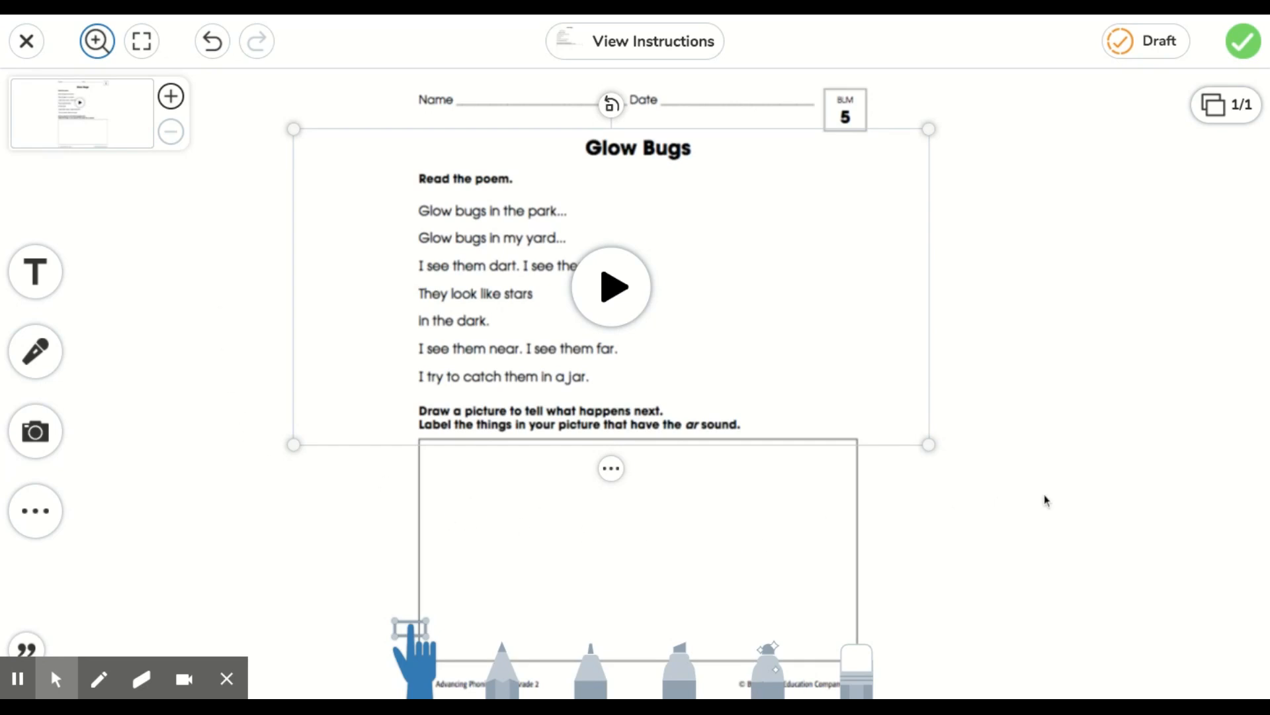
mouse_move(1045, 502)
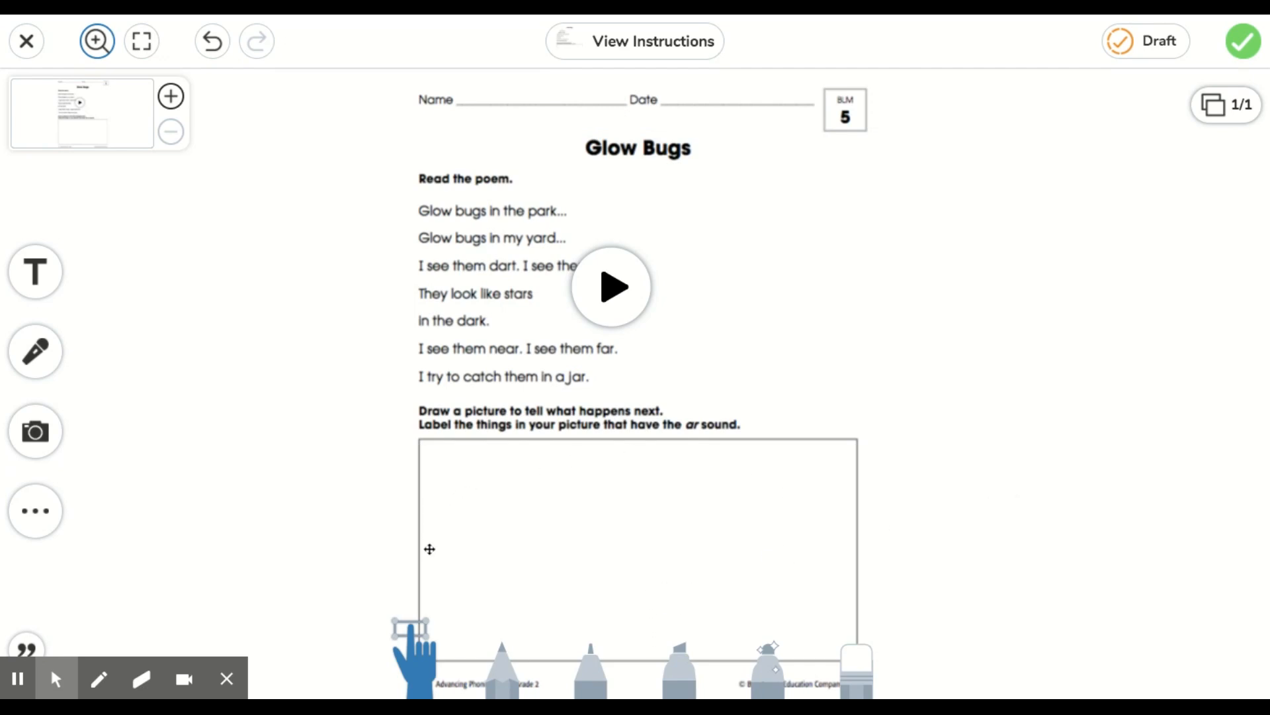
mouse_move(443, 663)
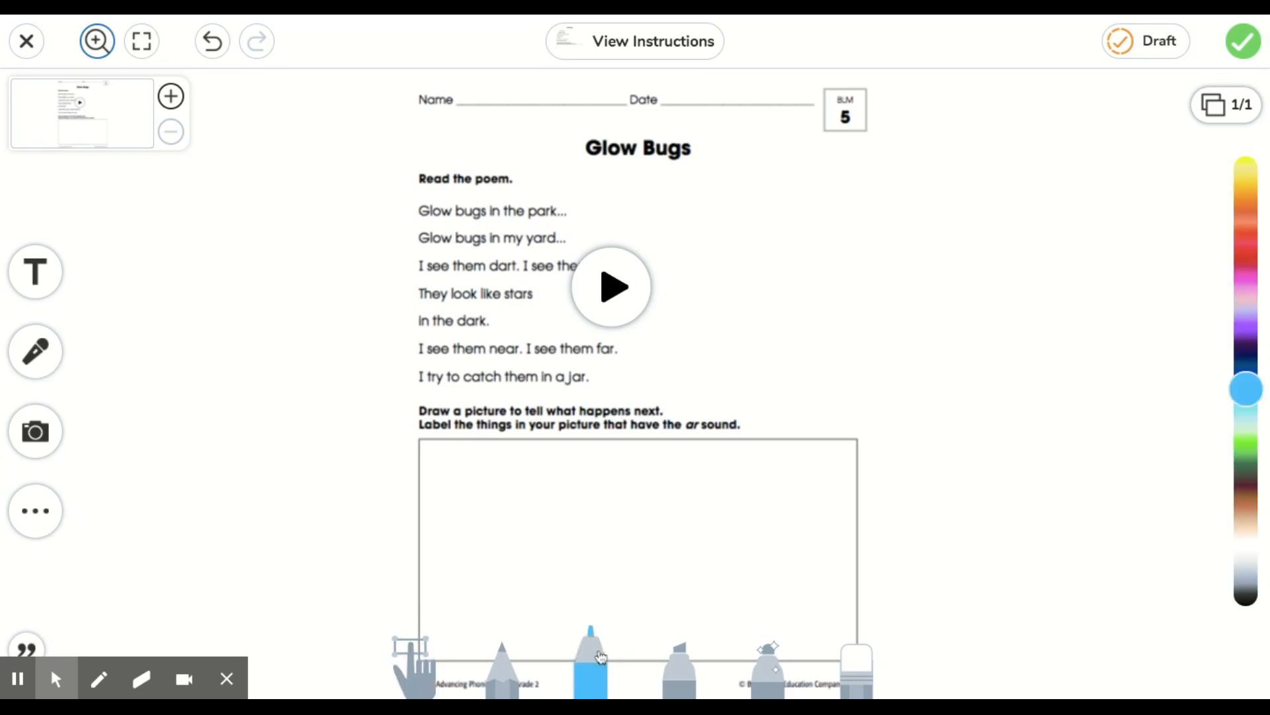
Set the marker colour to green and begin drawing on the worksheet
left_click(1246, 444)
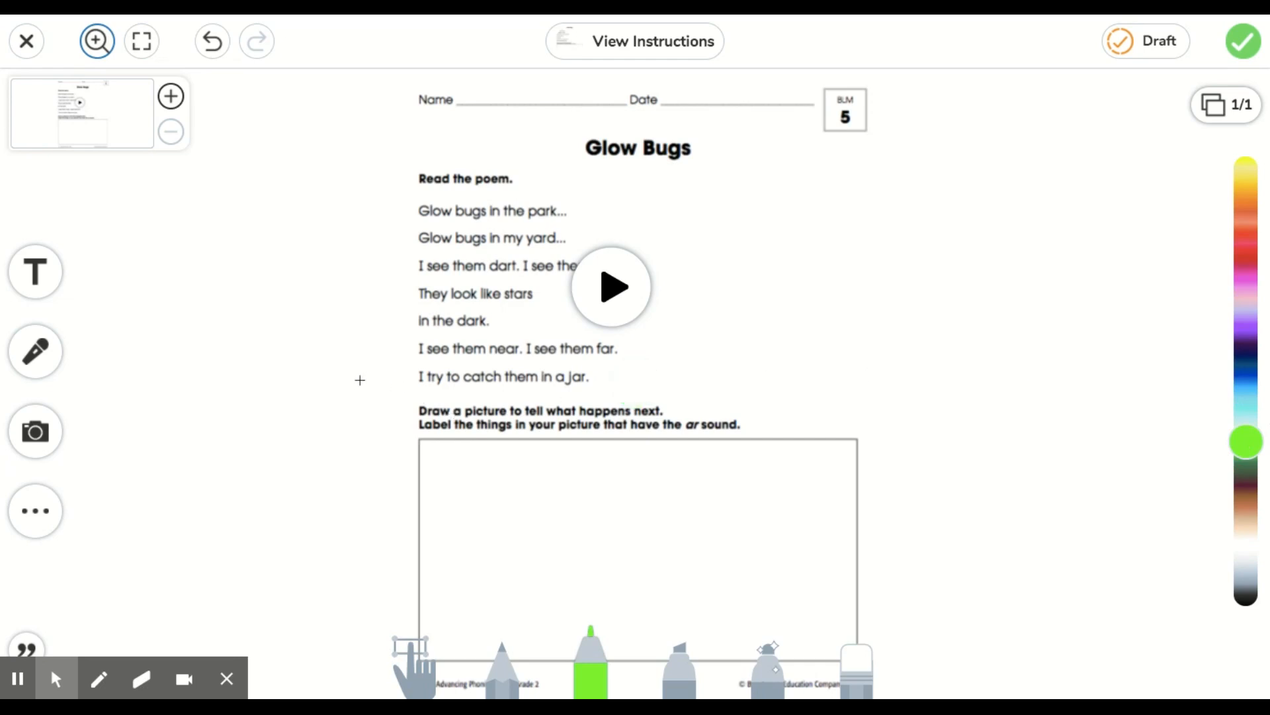
mouse_move(129, 158)
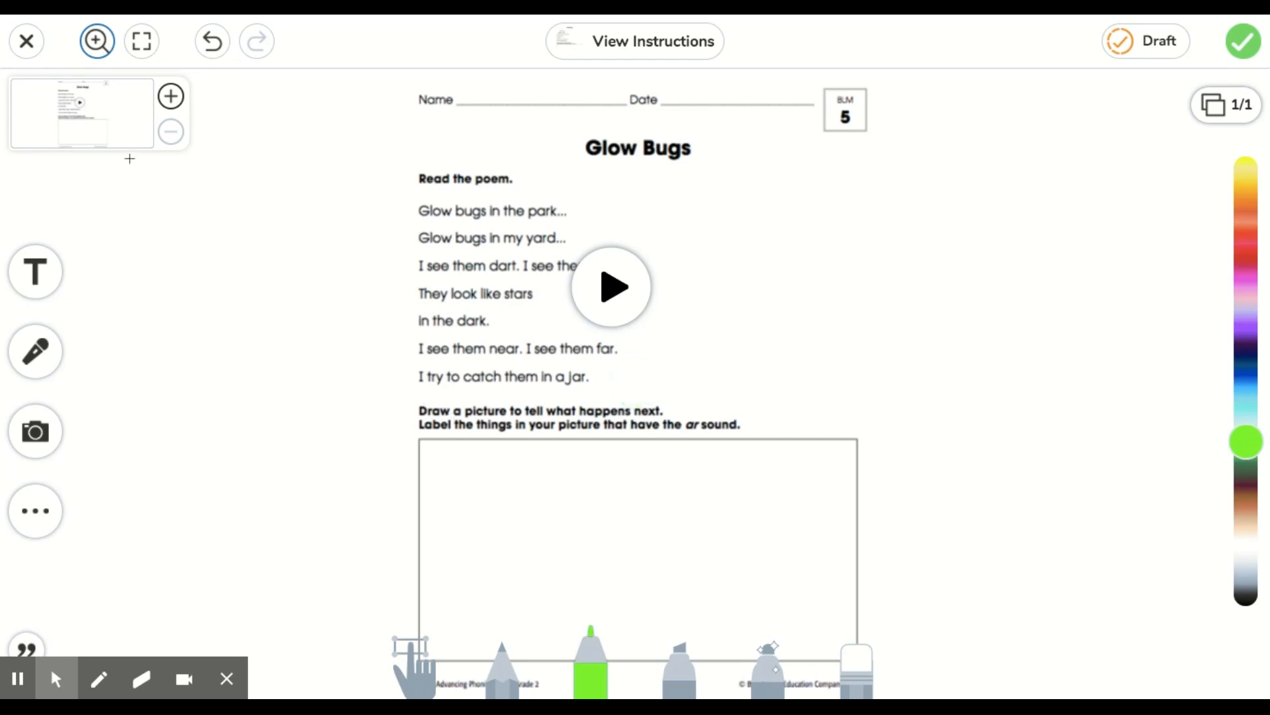
left_click(141, 40)
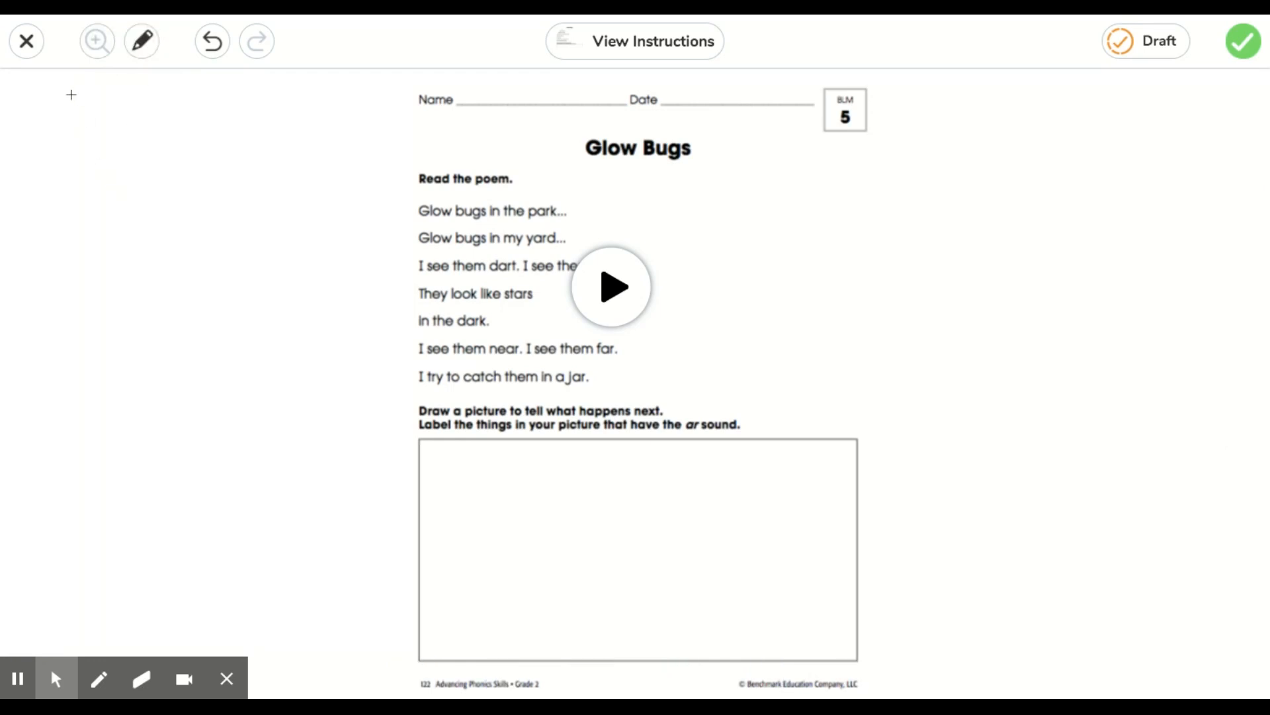
mouse_move(101, 387)
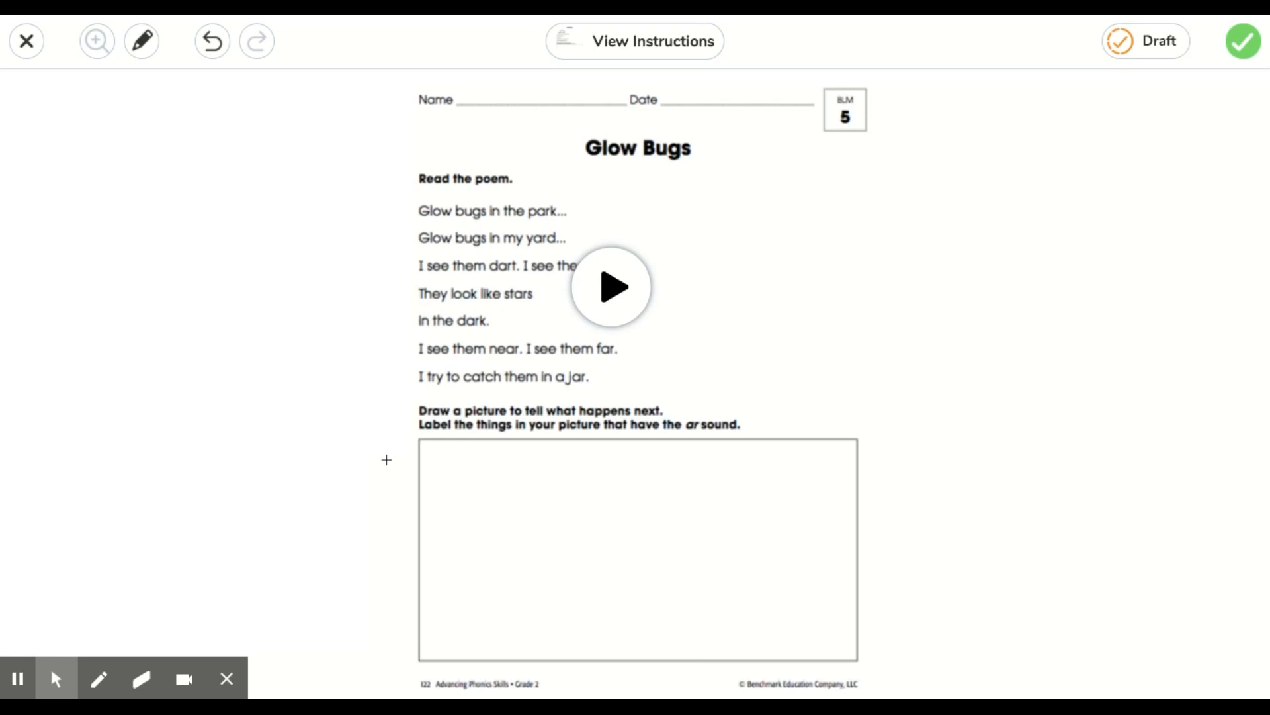
mouse_move(478, 555)
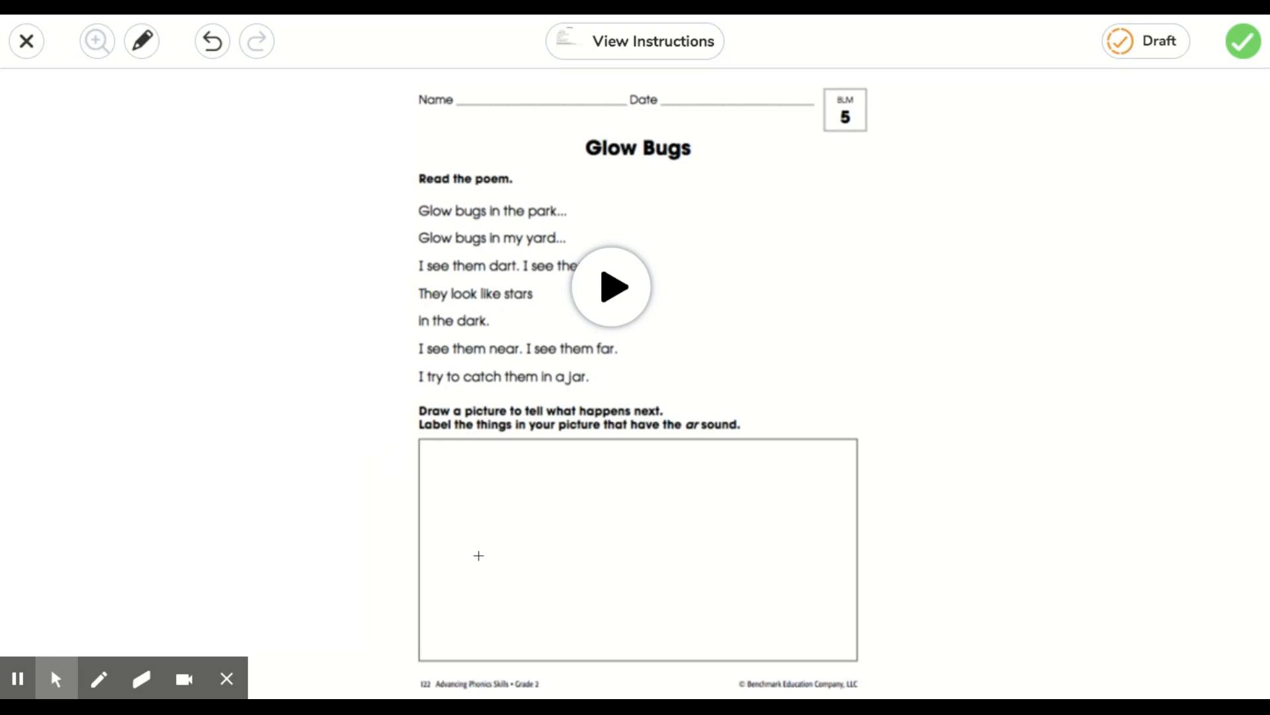
mouse_move(527, 591)
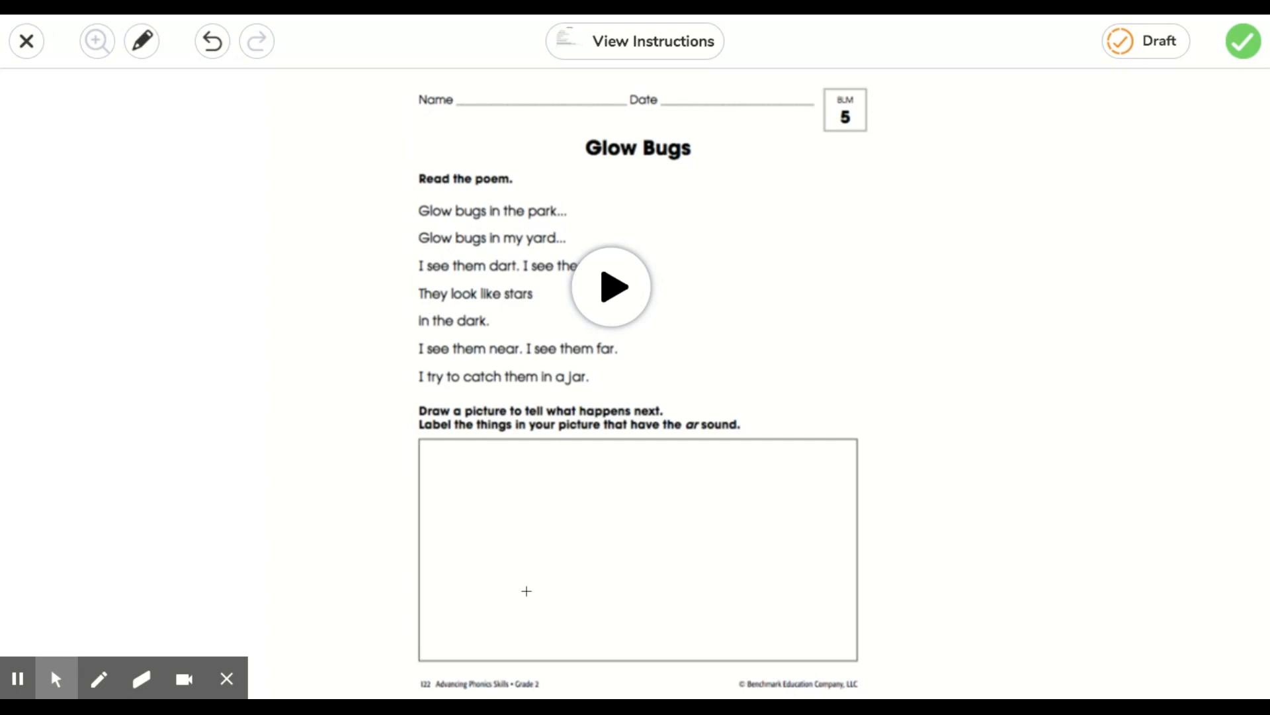
mouse_move(527, 598)
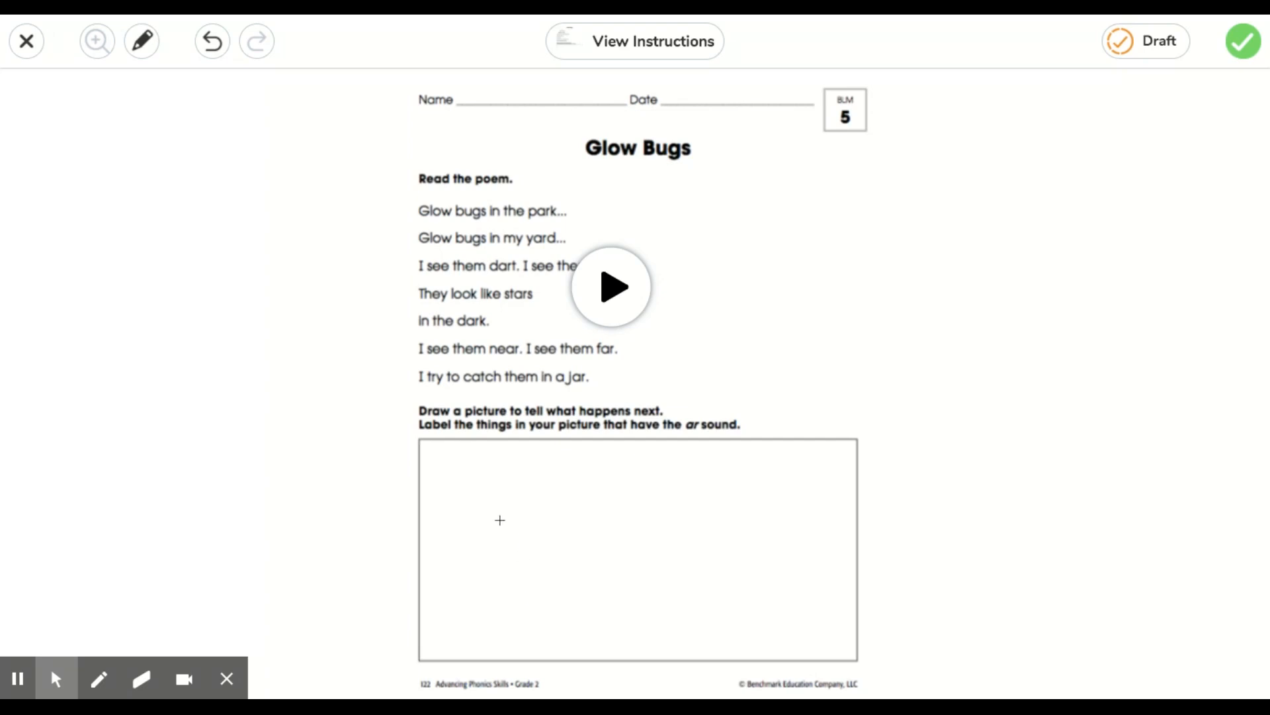
Sketch a green bug in the picture box and bring the drawing tools back
left_click_drag(470, 510, 552, 567)
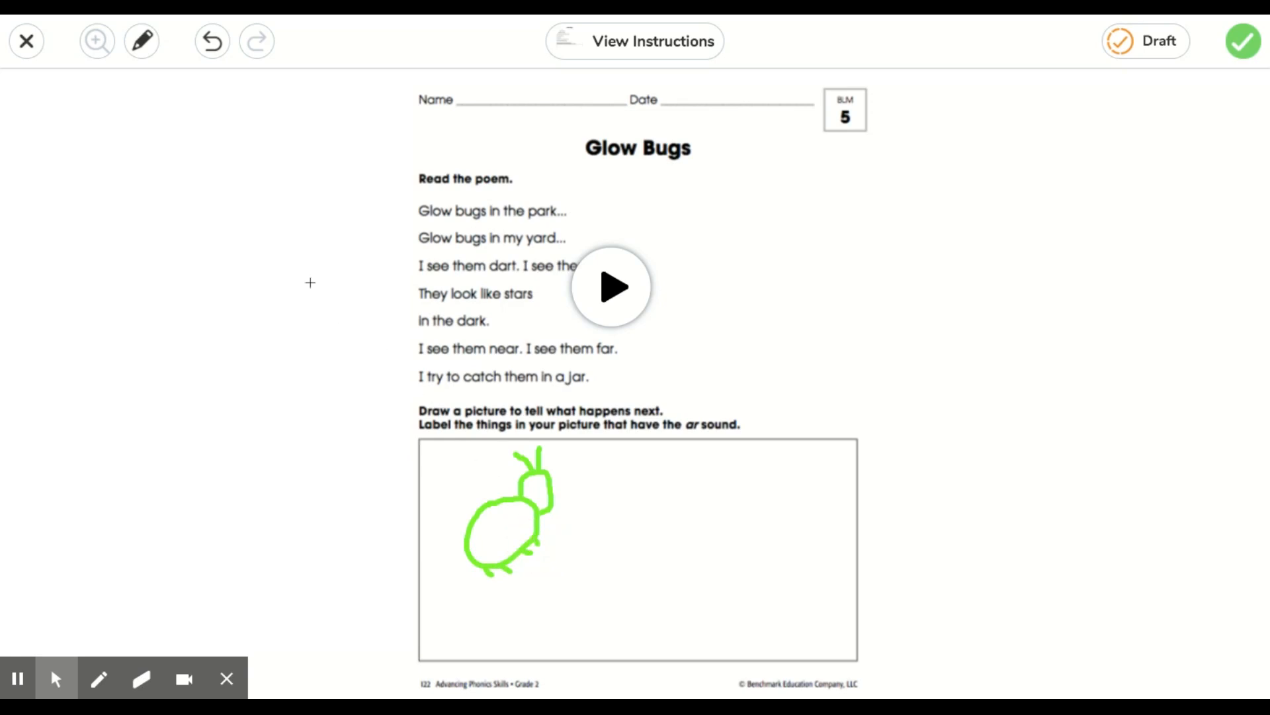
left_click(142, 40)
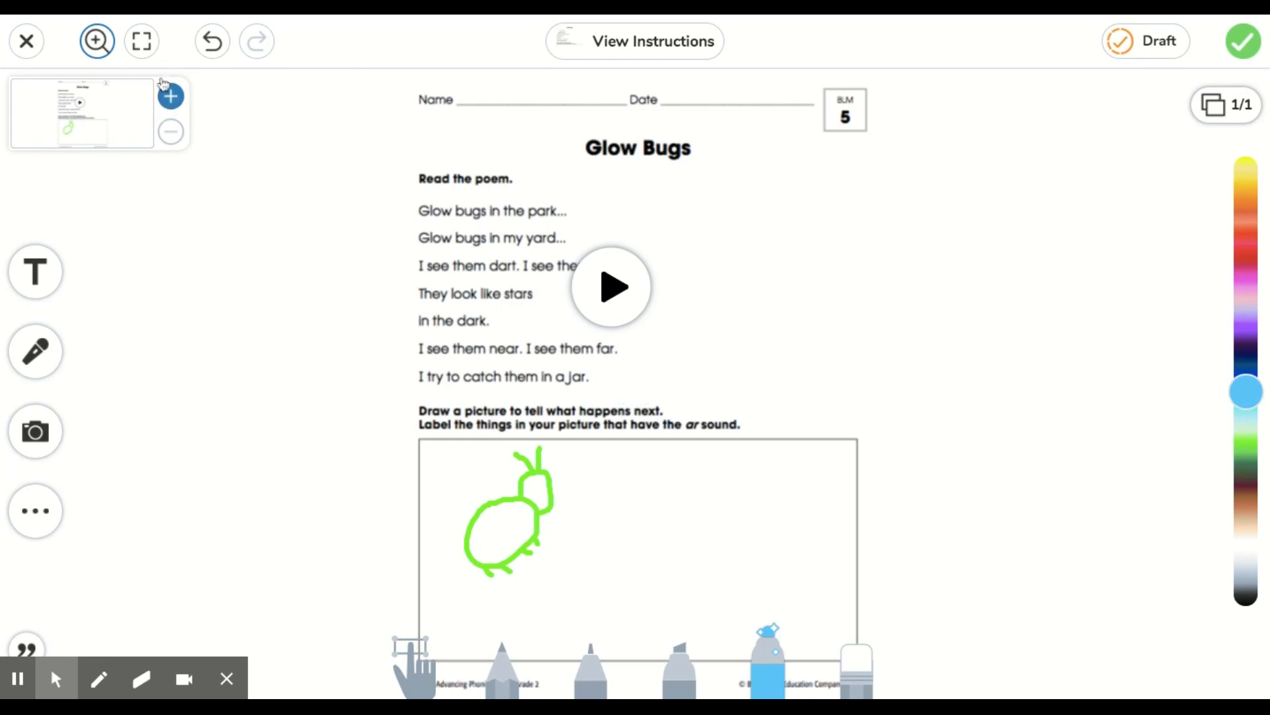
Draw a blue glowing line from lower left to the box's right edge
left_click(142, 41)
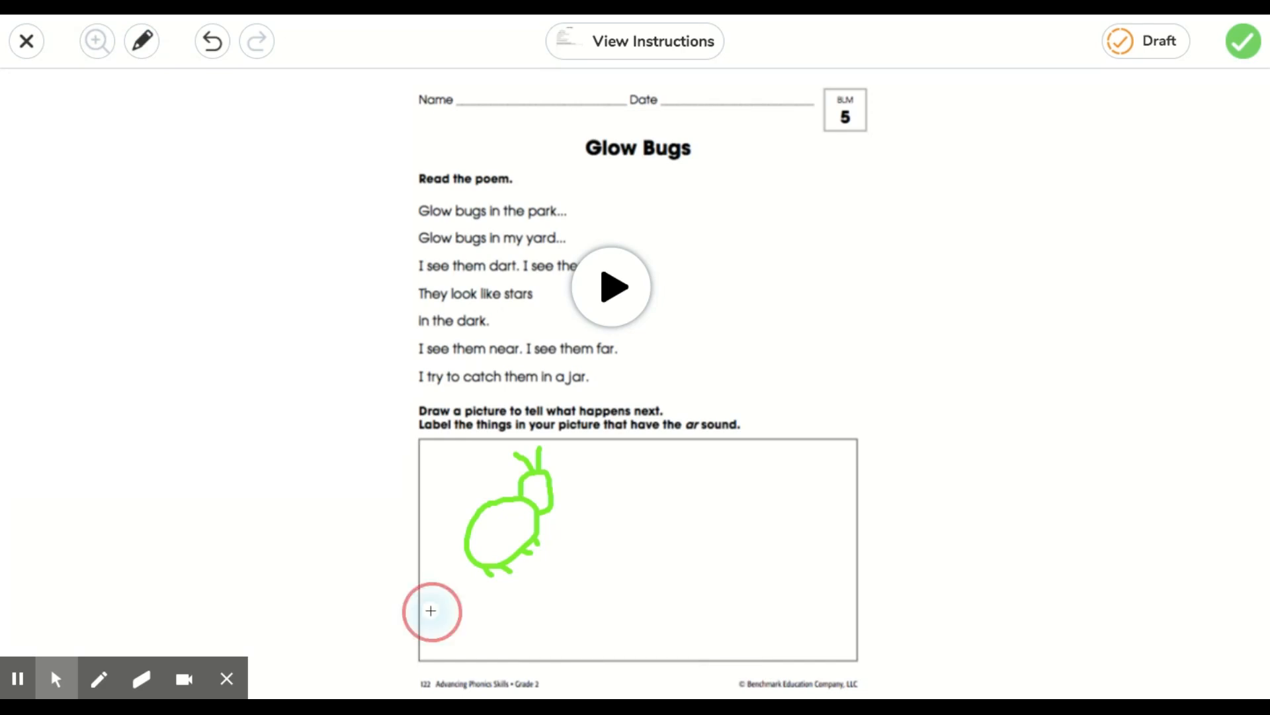
left_click_drag(430, 610, 719, 534)
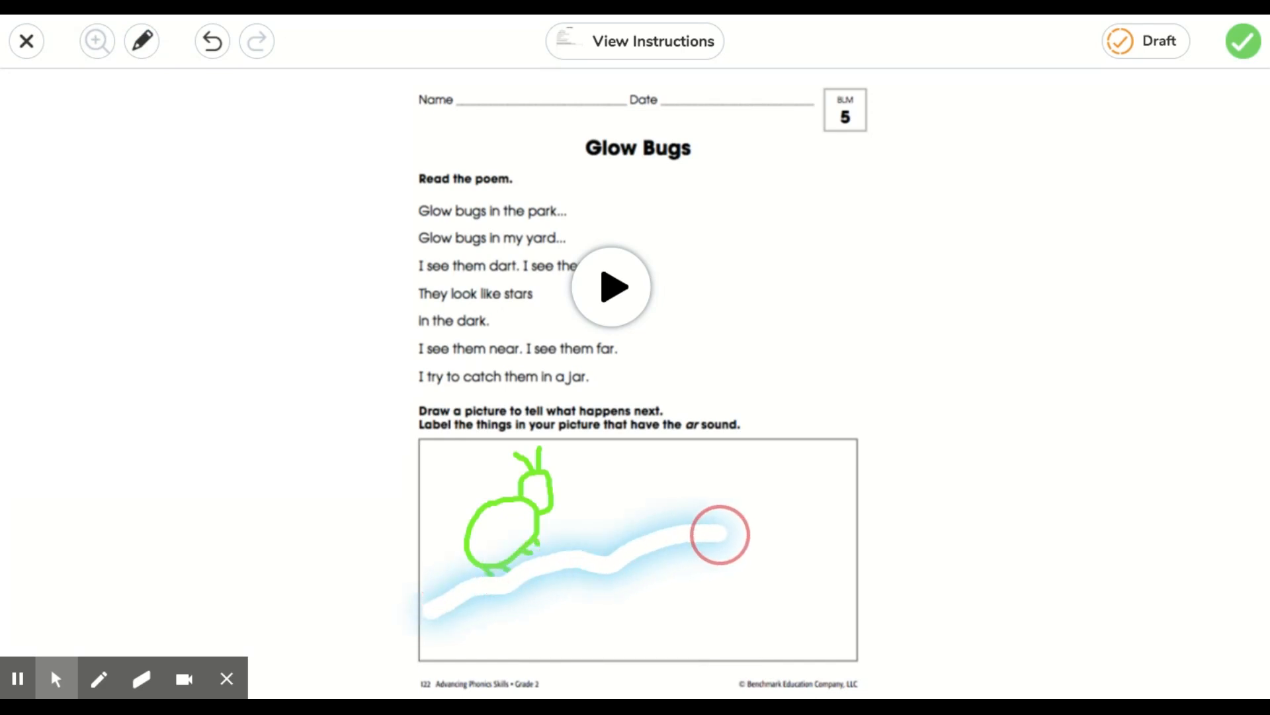
left_click_drag(721, 535, 859, 507)
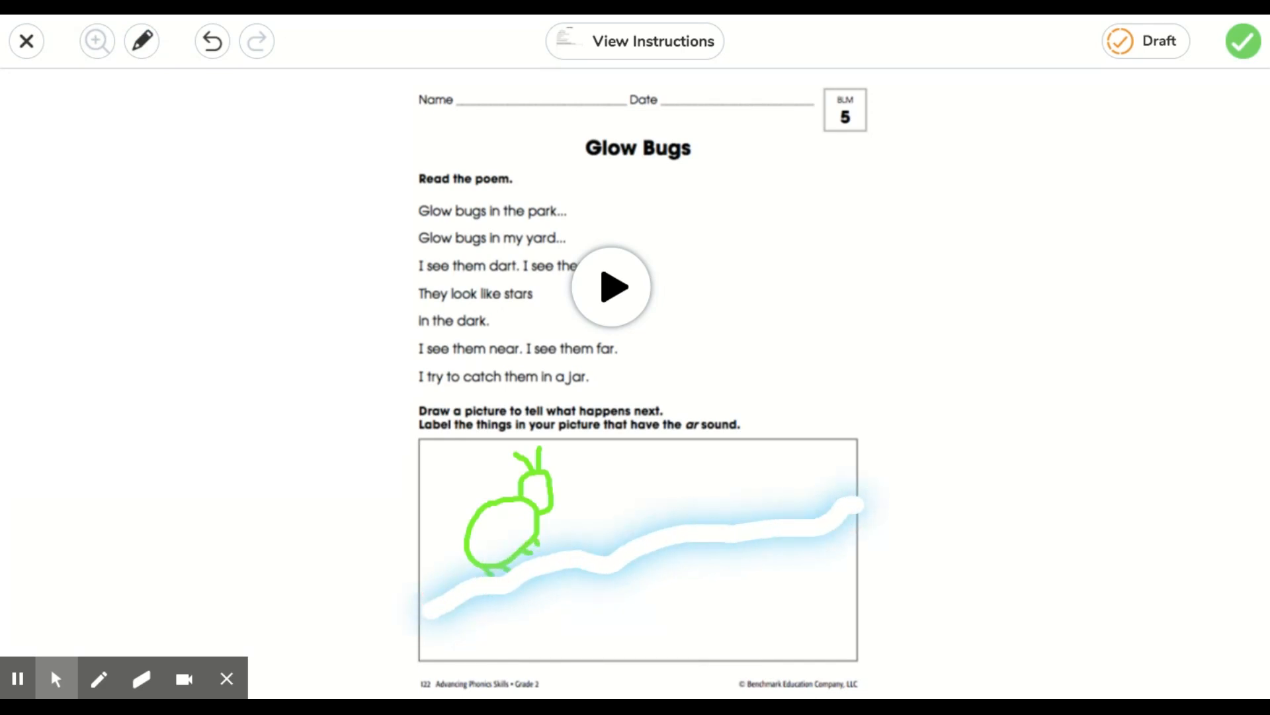
left_click(142, 41)
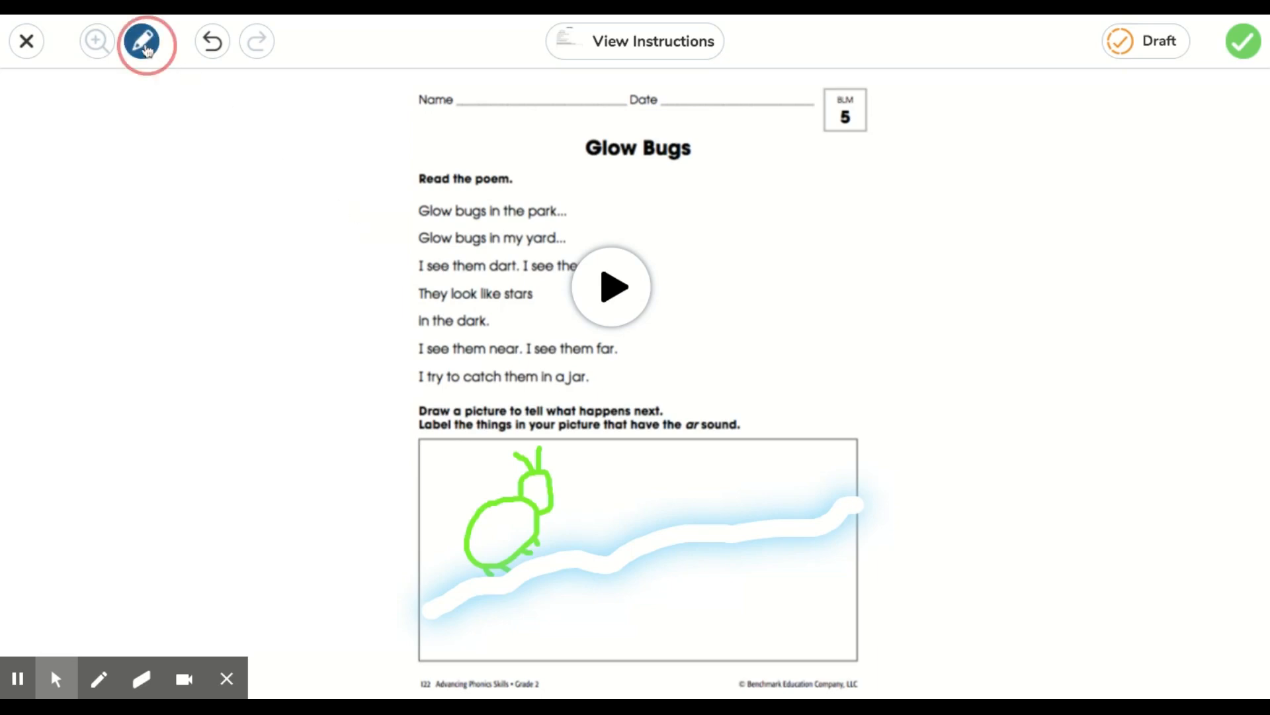
left_click(145, 41)
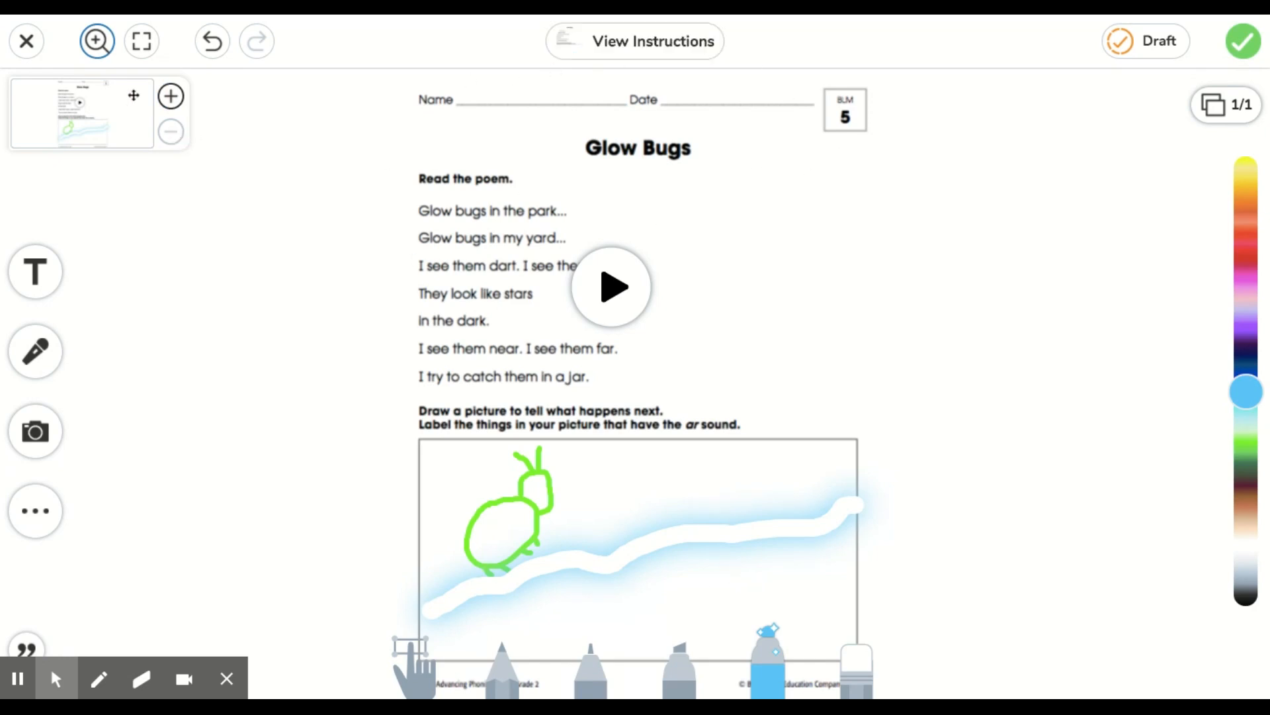
left_click(141, 40)
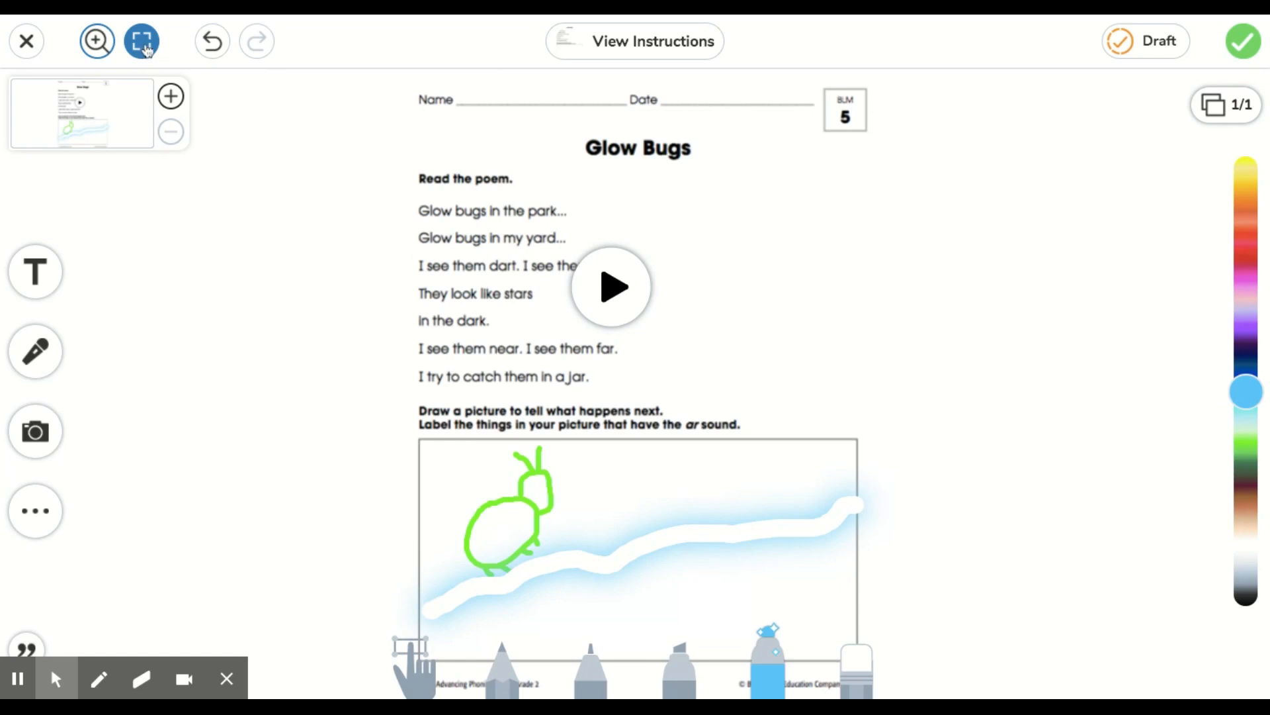
left_click(141, 41)
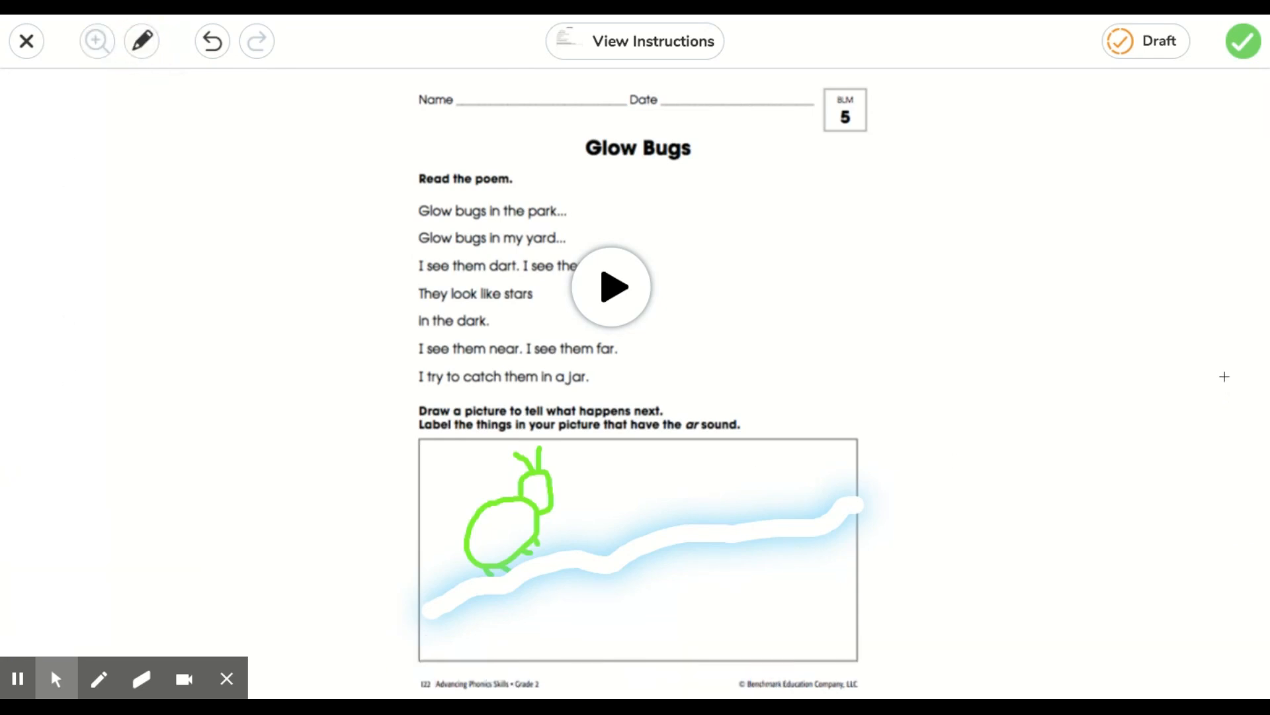
left_click(140, 41)
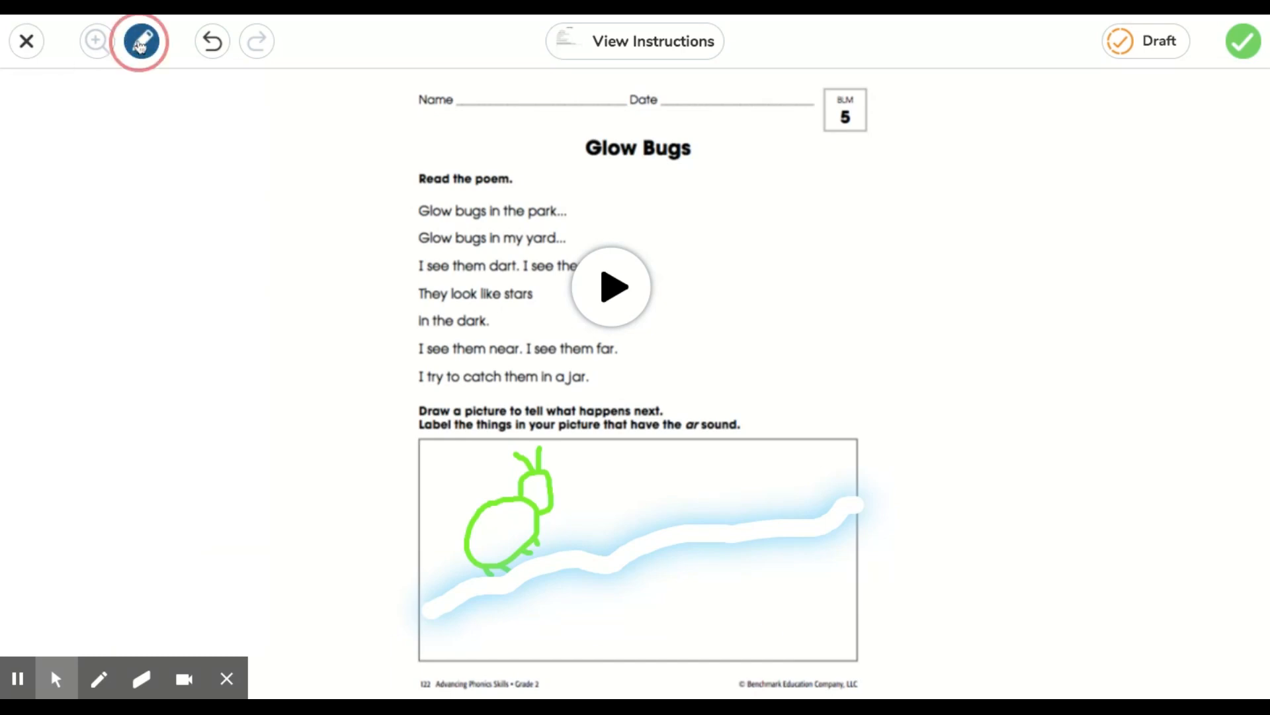
left_click(139, 41)
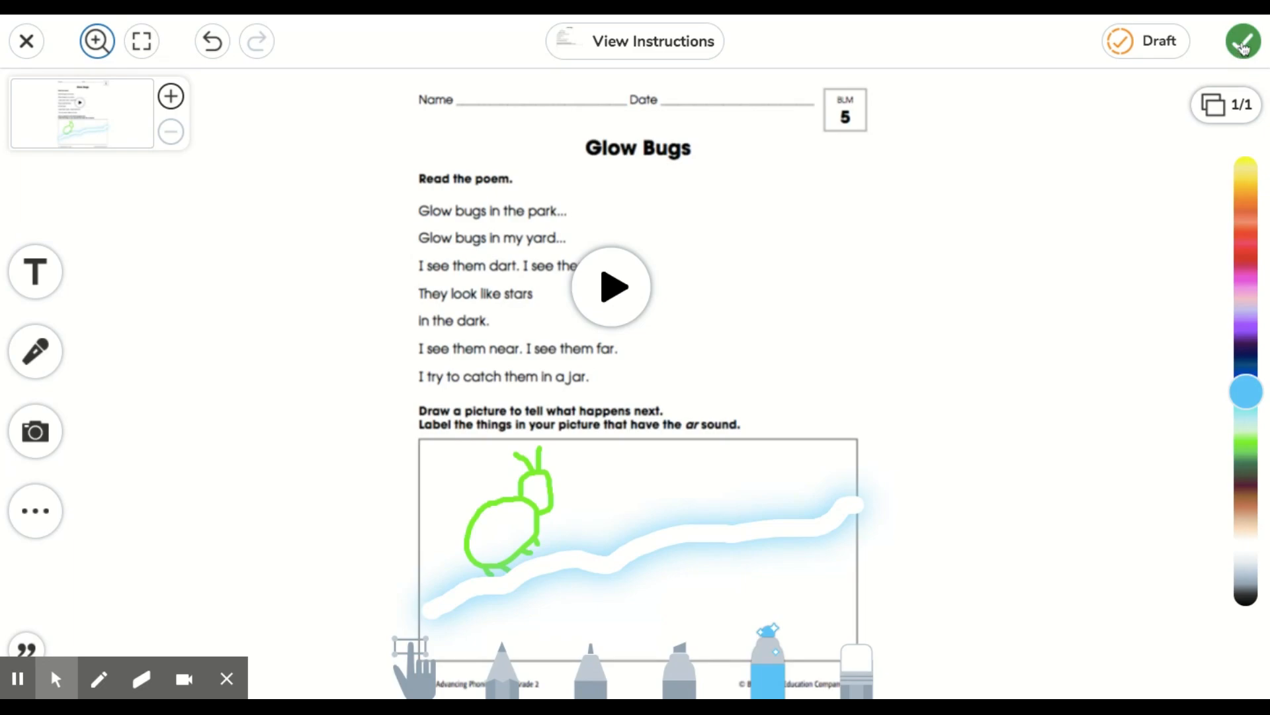
Upload the Glow Bugs response and scroll the Journal feed to see it
left_click(1244, 41)
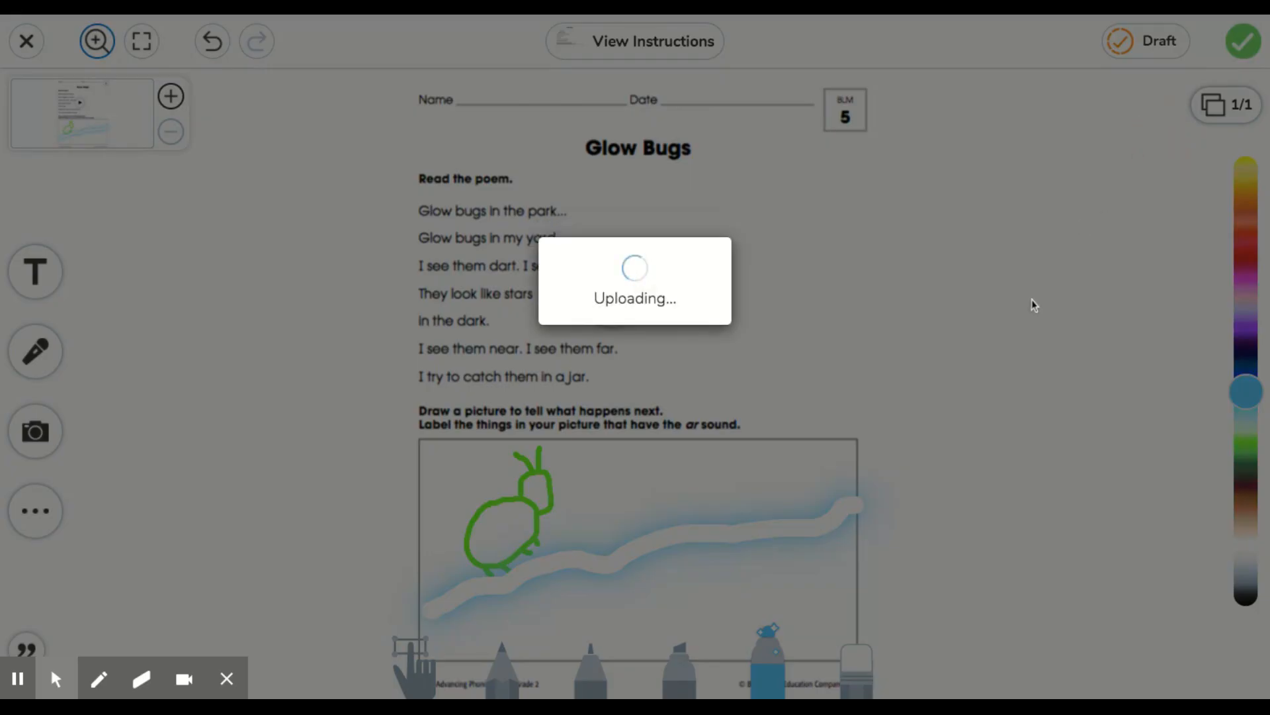
left_click(1244, 40)
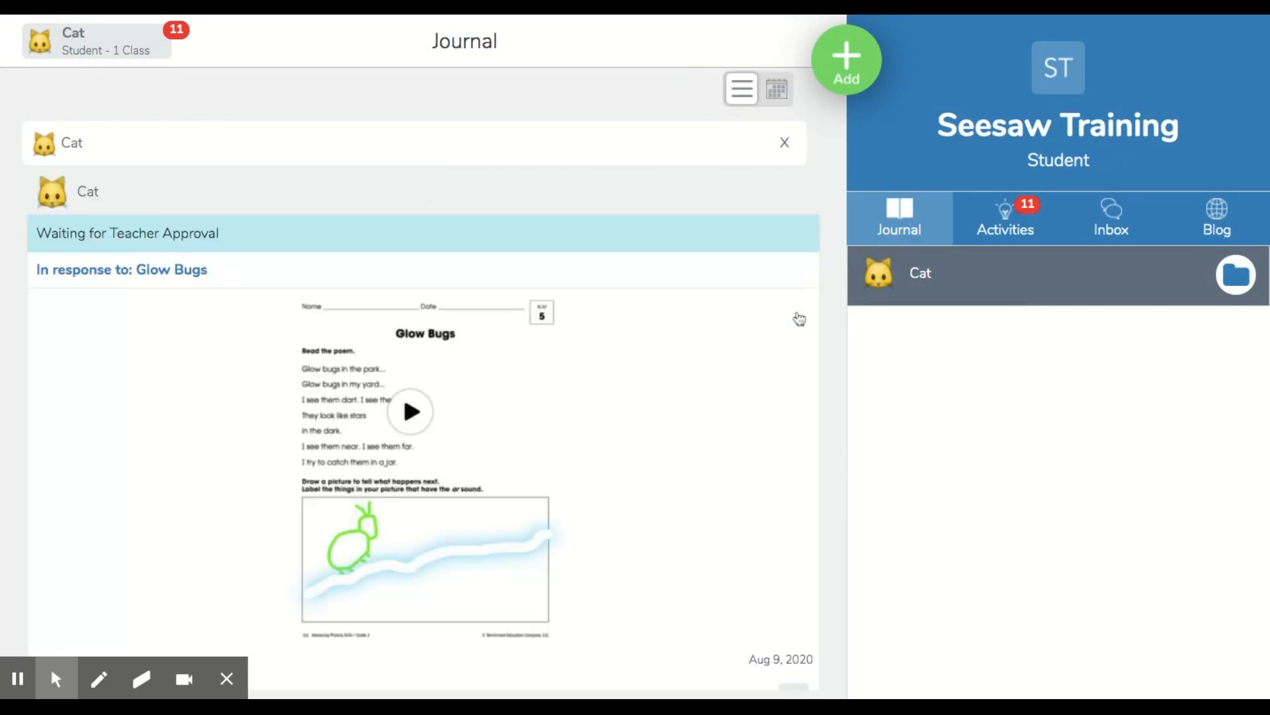
scroll("down", 3)
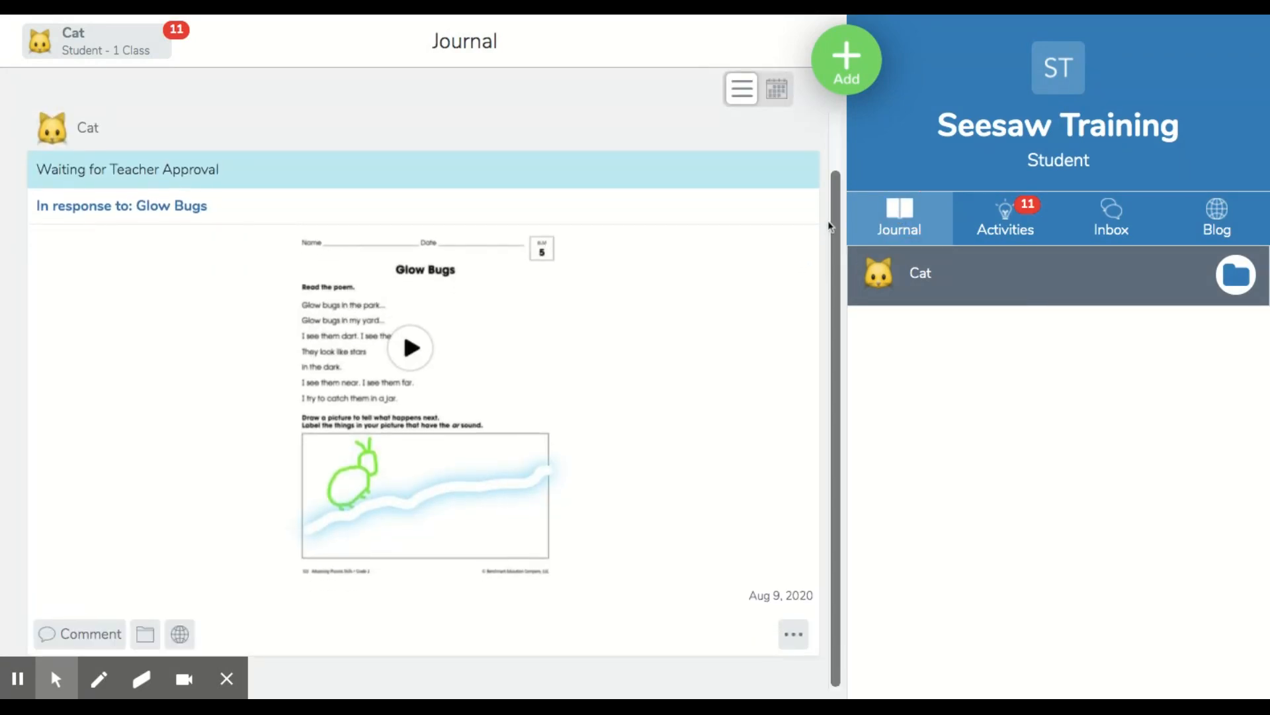